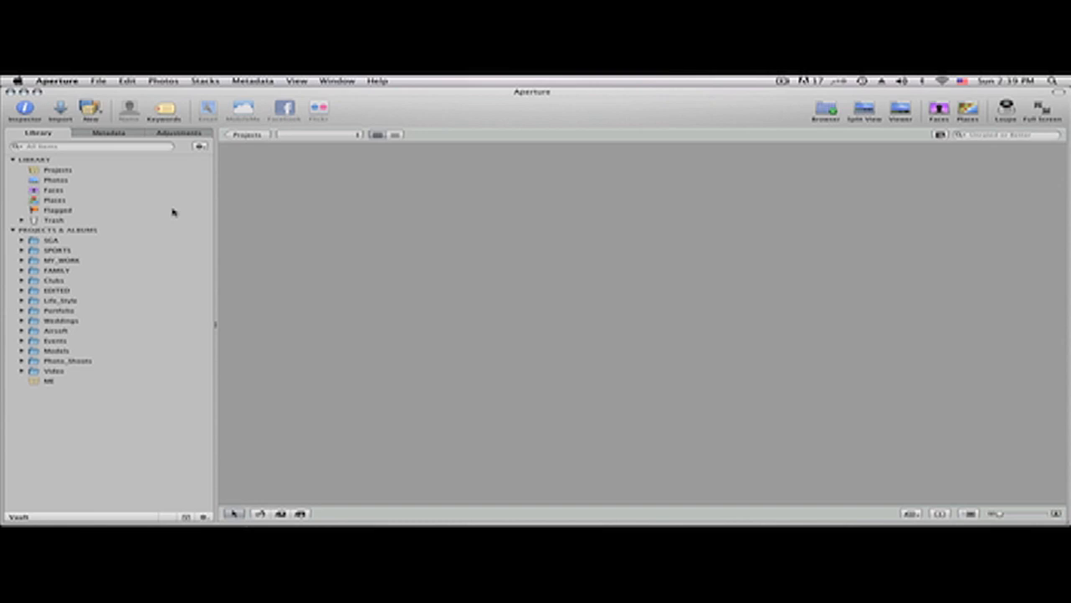
mouse_move(189, 243)
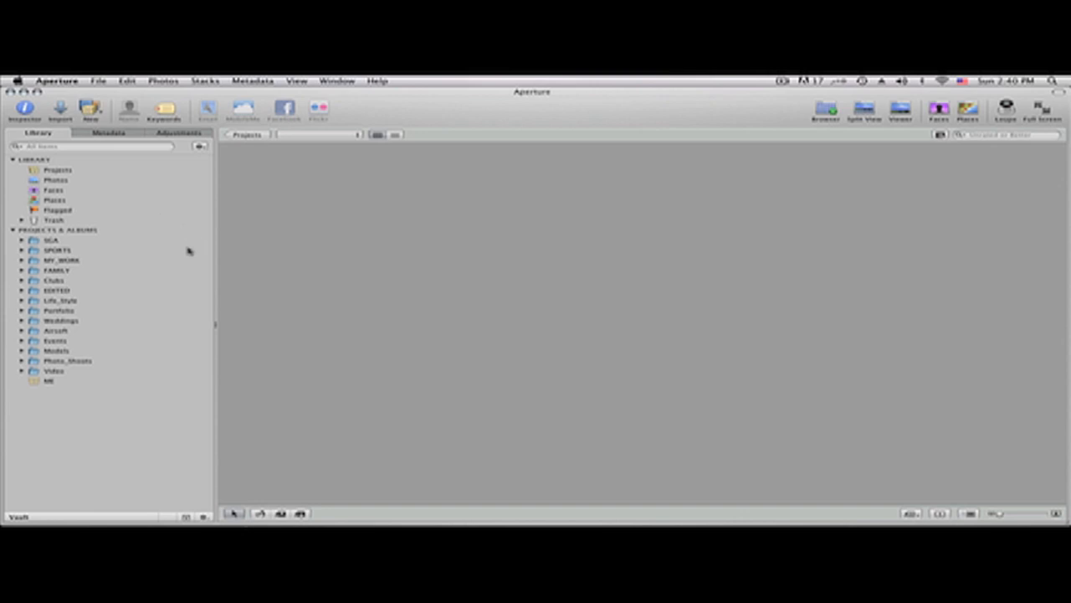
mouse_move(125, 243)
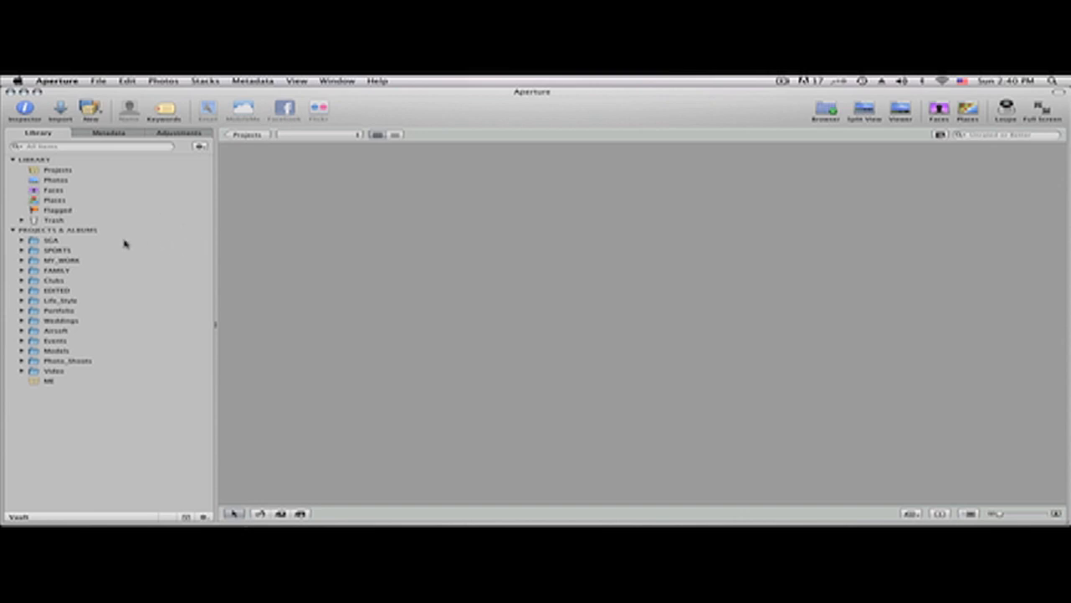
- Open the import view for the camera card and scroll through its contents
left_click(59, 108)
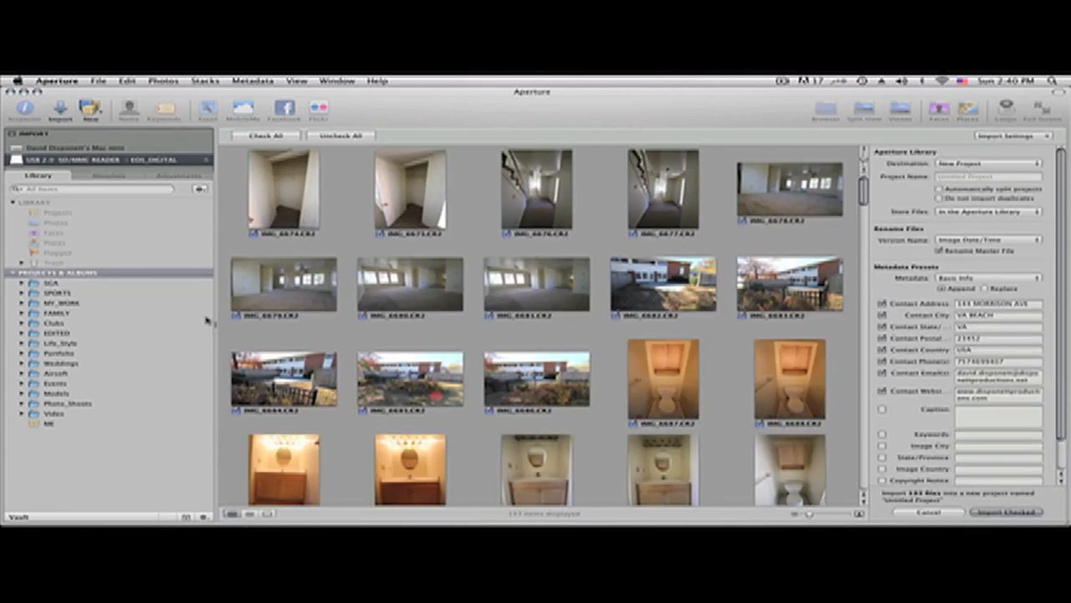
mouse_move(472, 216)
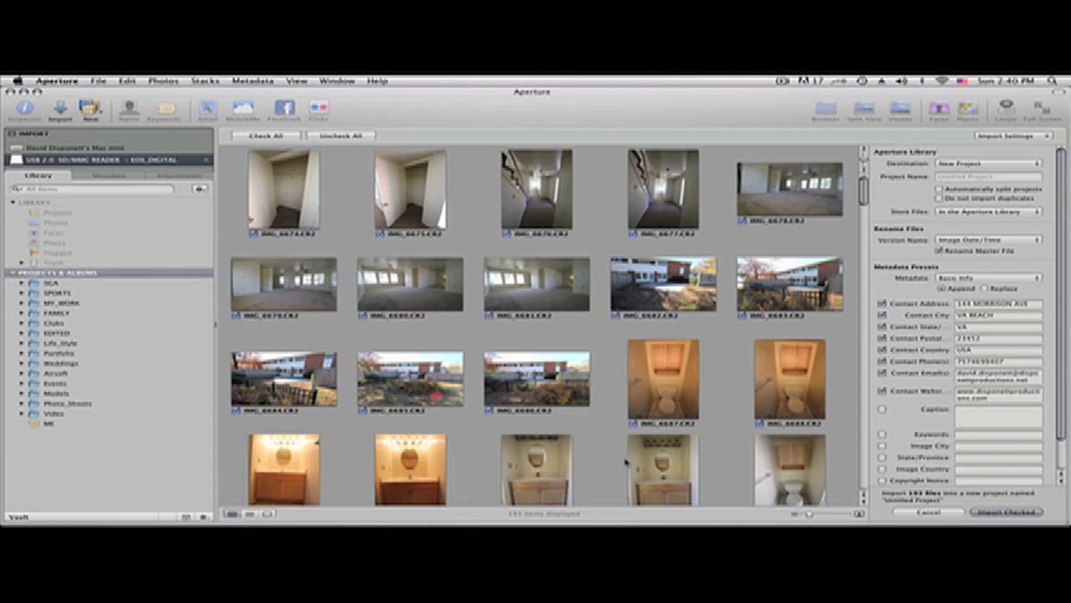
mouse_move(595, 402)
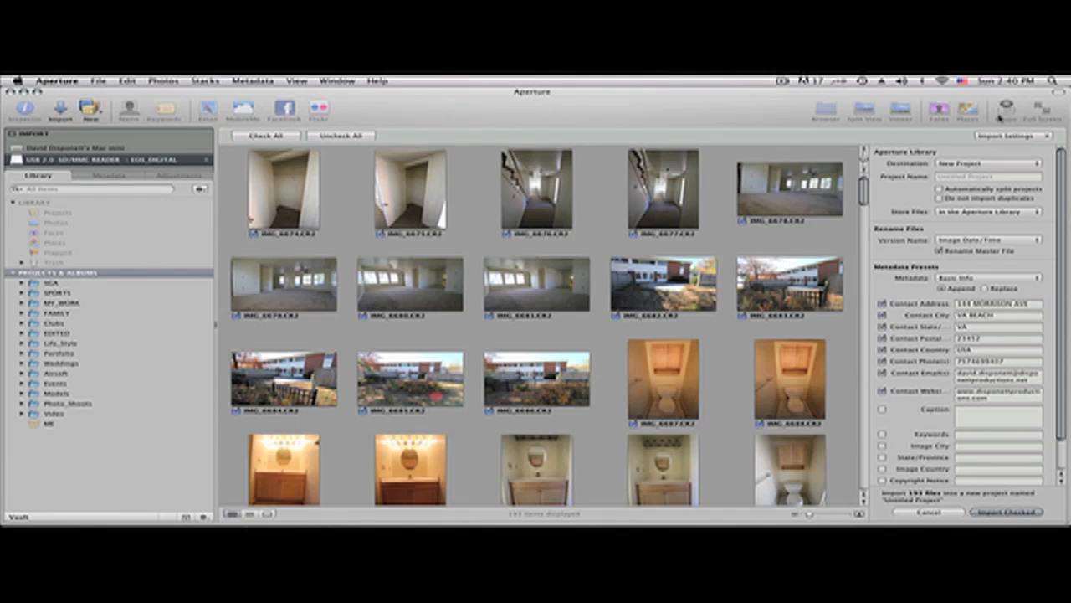
scroll("down", 3)
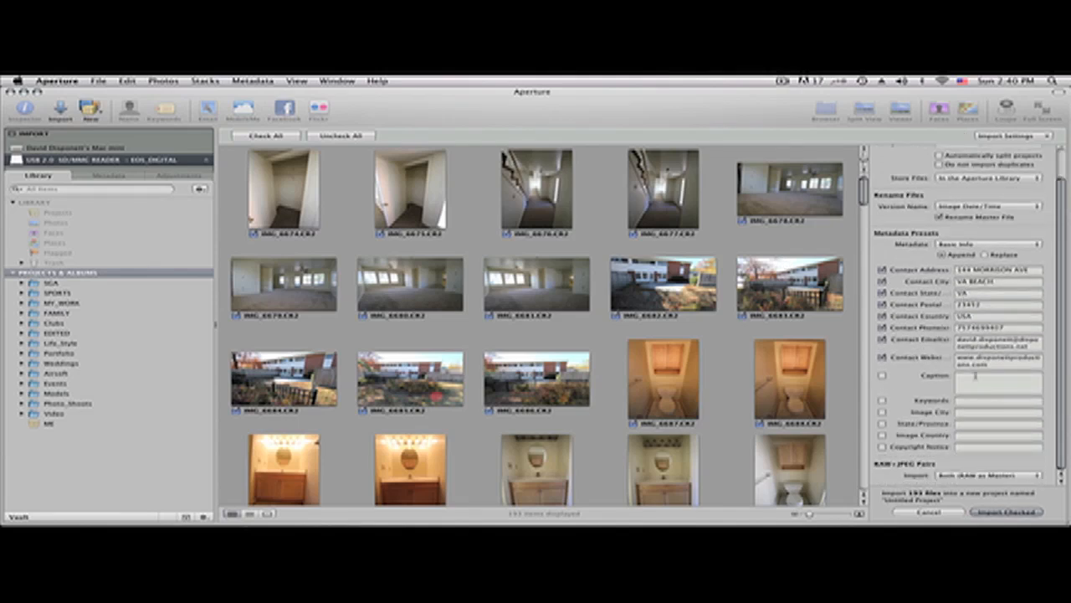
left_click(1013, 136)
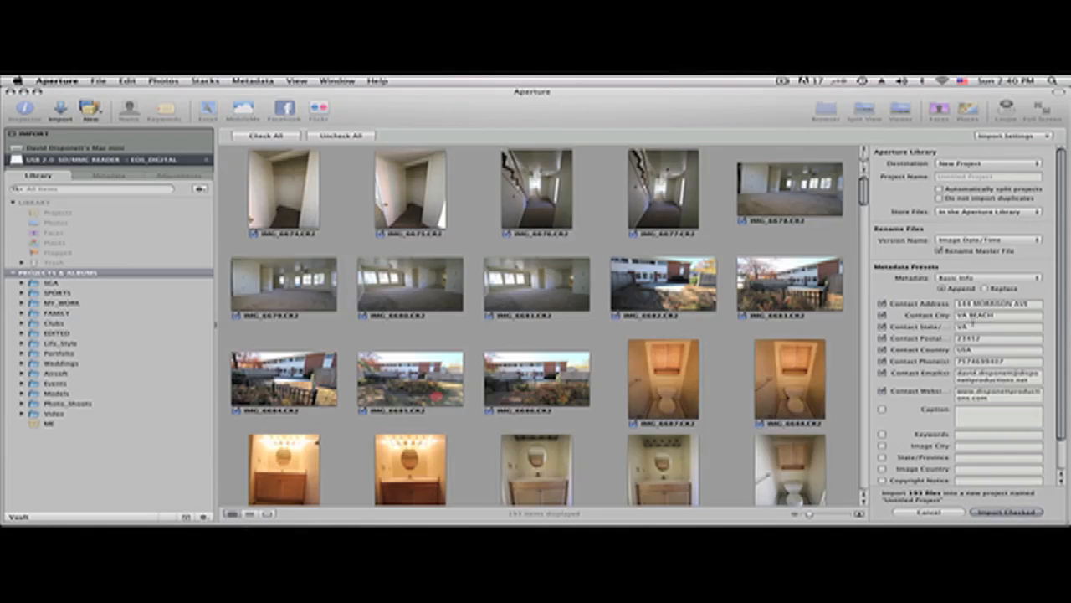
scroll("down", 3)
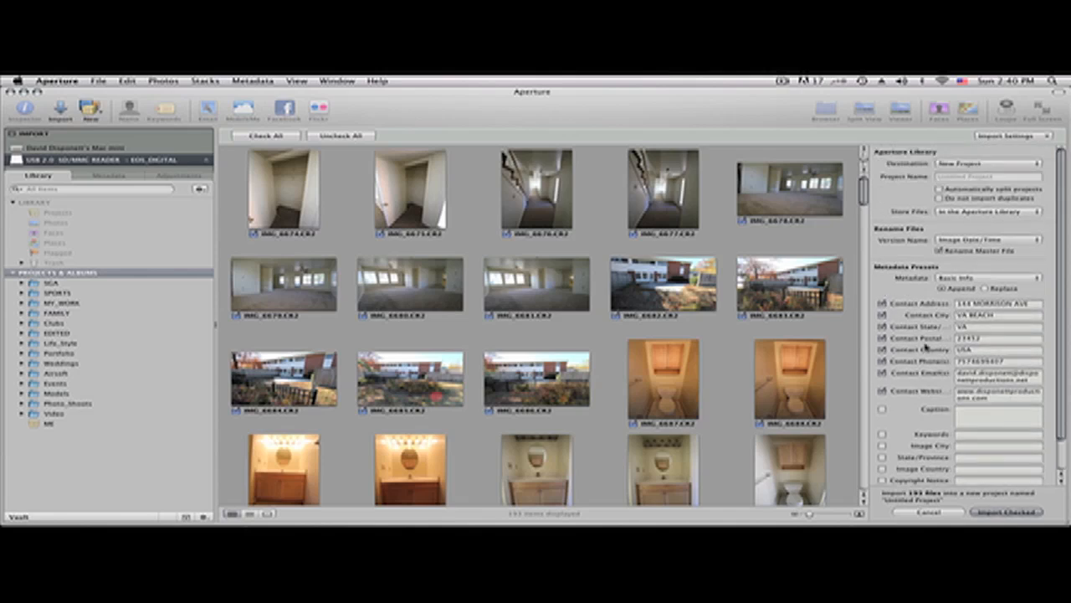
mouse_move(333, 180)
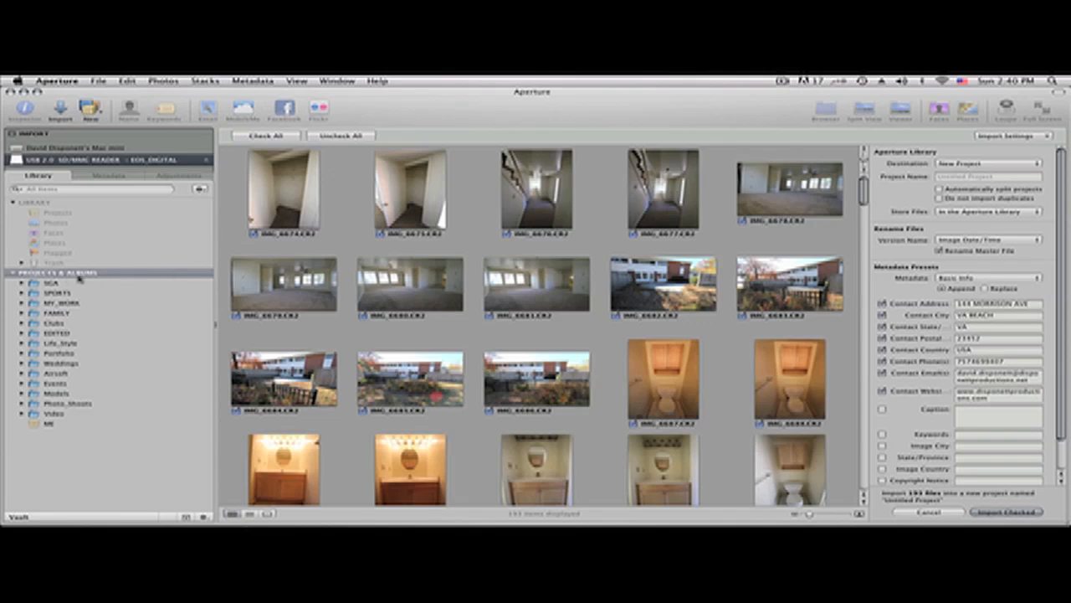
mouse_move(4, 354)
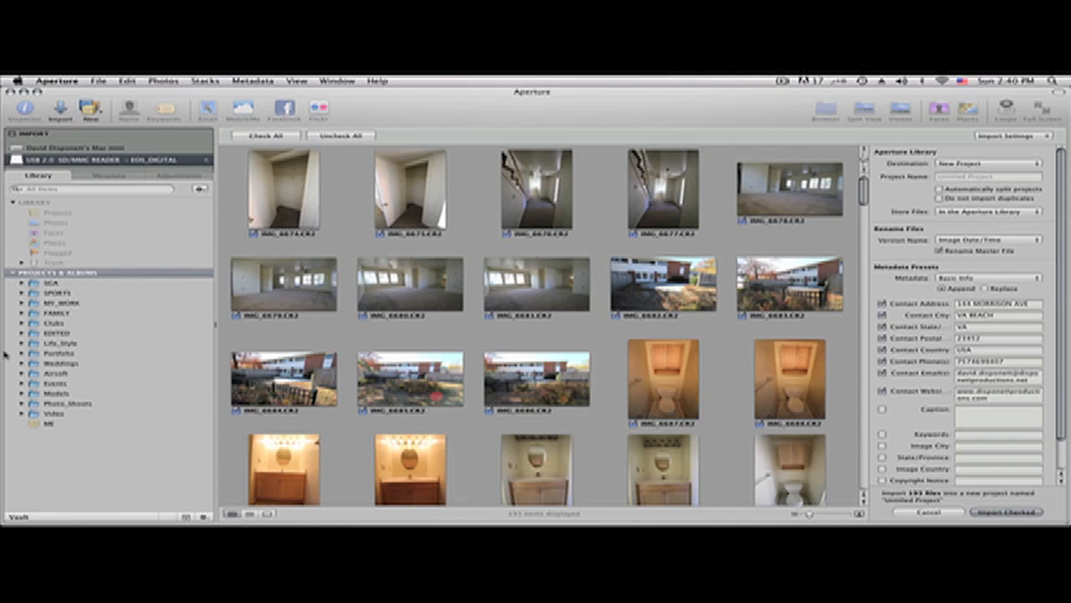
mouse_move(107, 134)
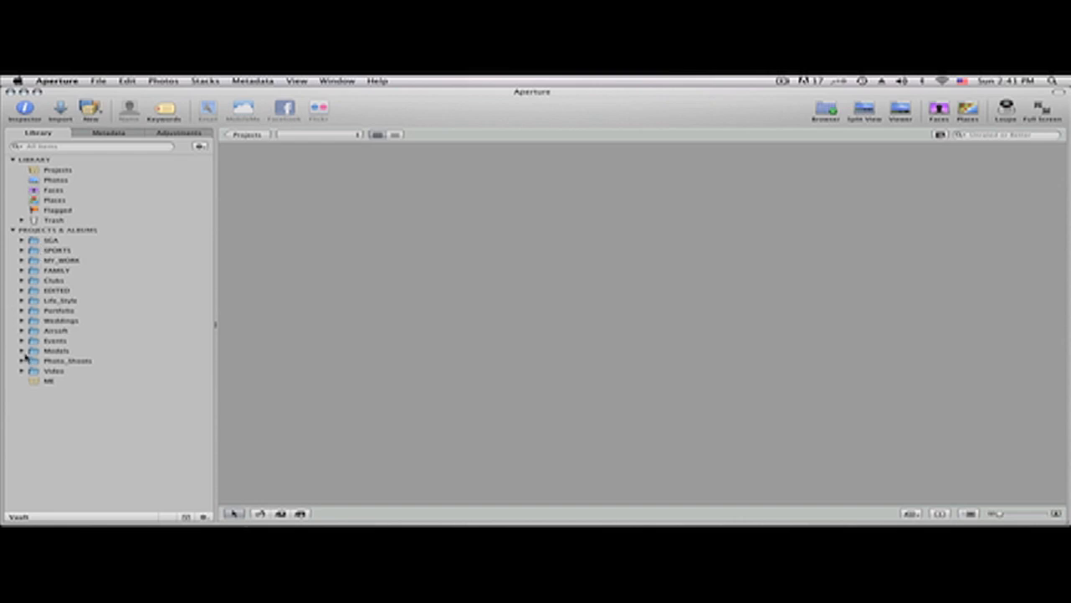
- Expand the Models album, open its last photo shoot, then collapse the album again
left_click(24, 350)
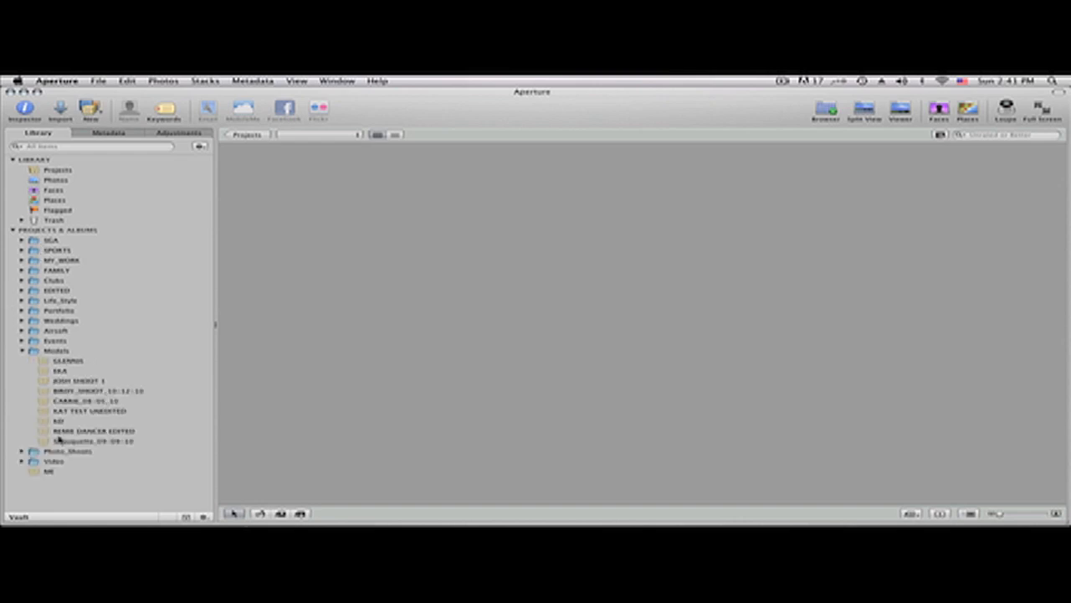
left_click(75, 440)
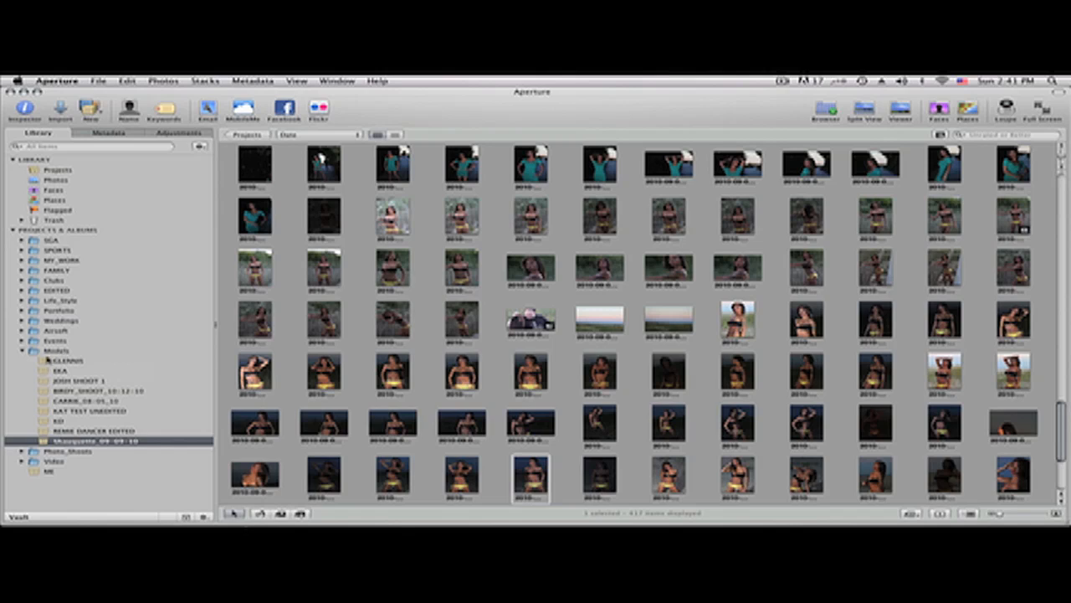
mouse_move(47, 356)
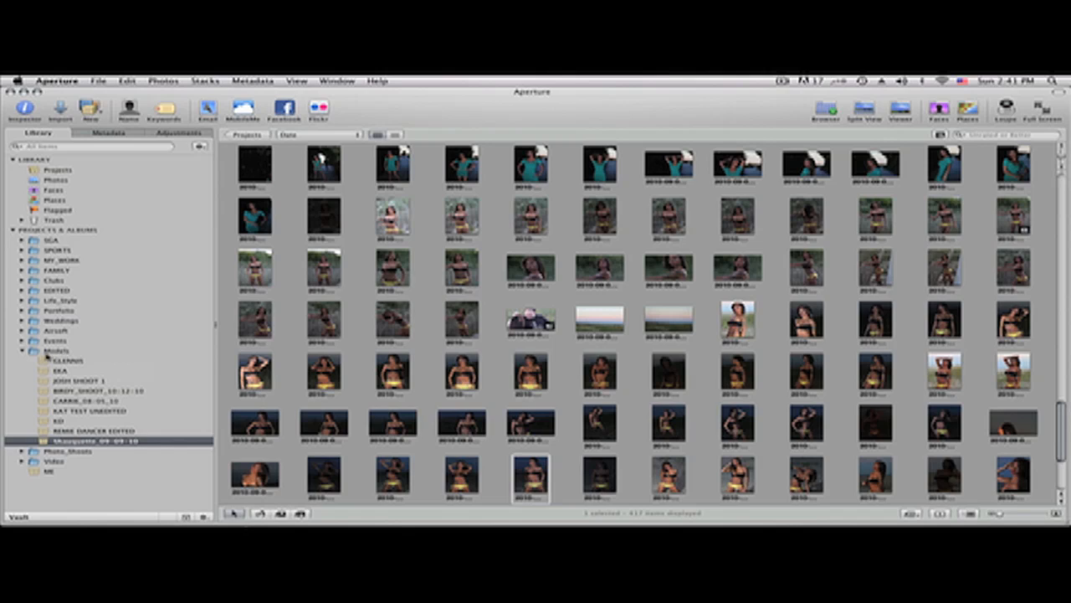
left_click(24, 350)
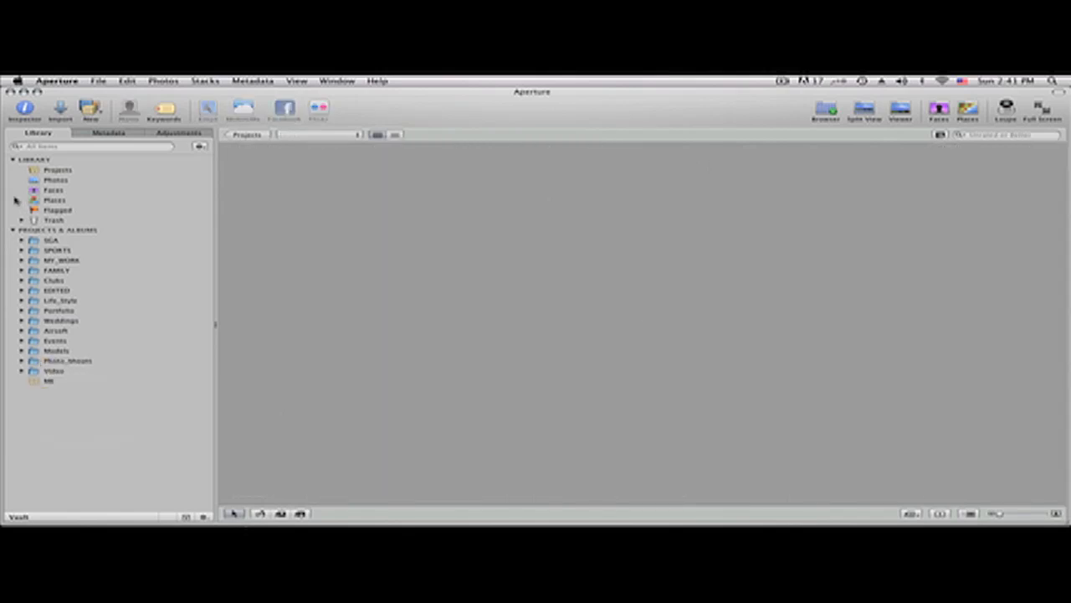
- Scroll through the all-projects overview, then open the Photos collection of every library photo
left_click(58, 170)
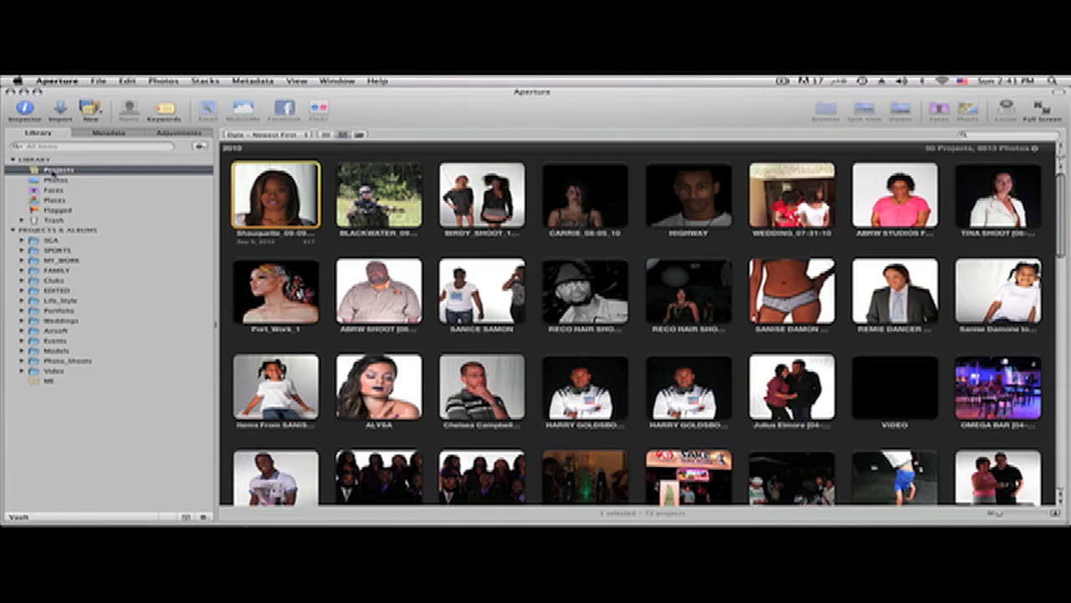
mouse_move(201, 193)
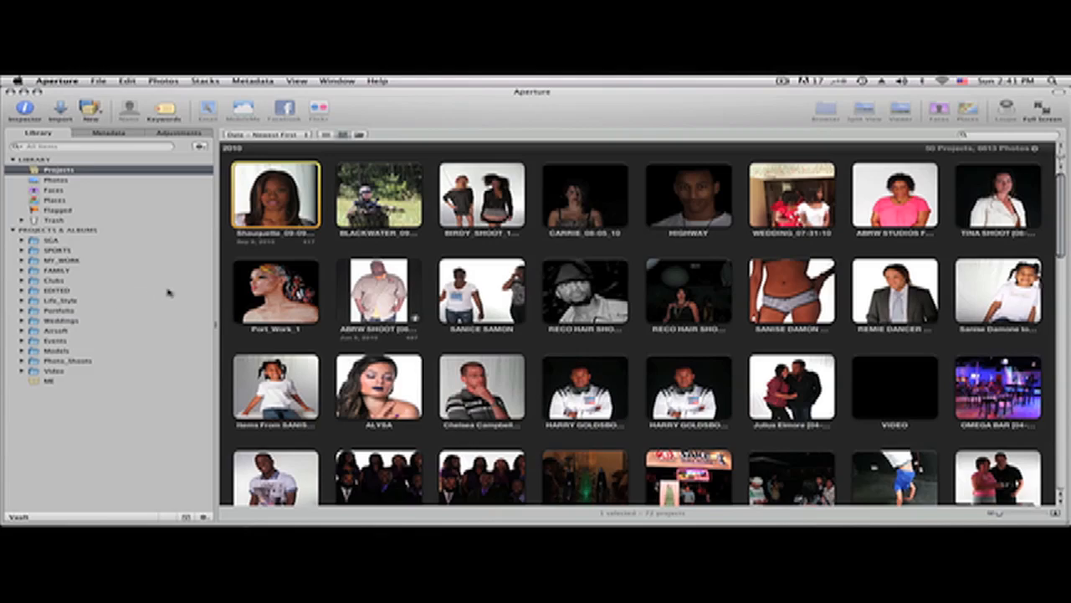
scroll("down", 3)
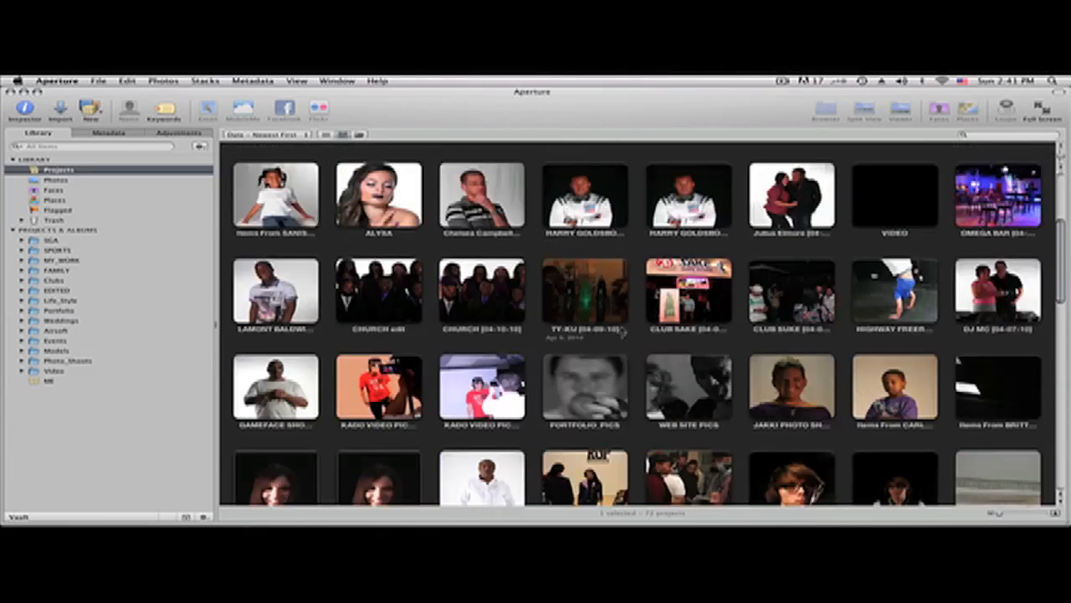
scroll("down", 3)
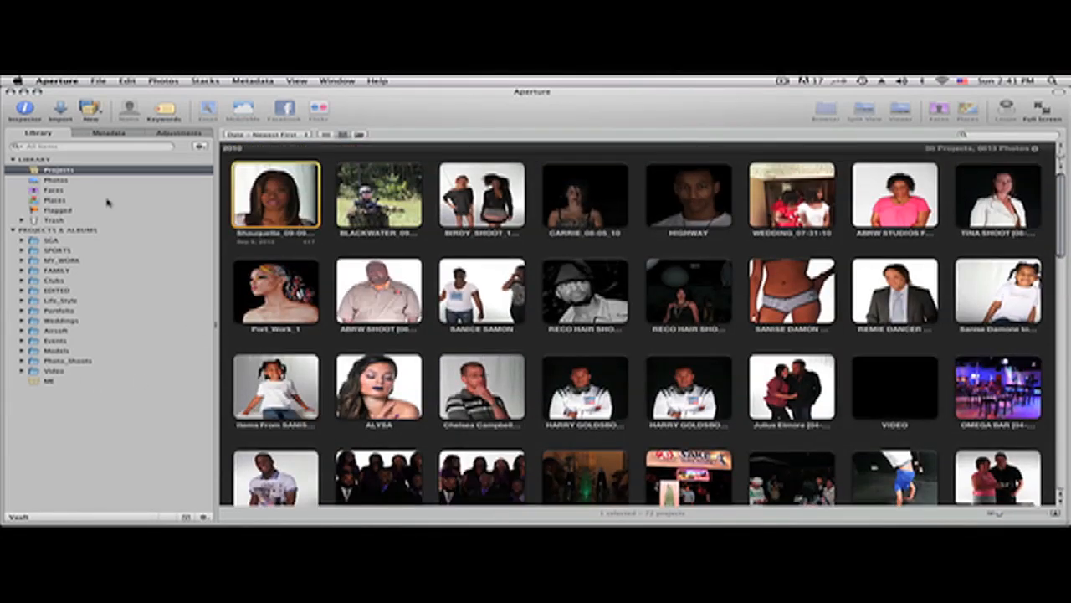
left_click(56, 179)
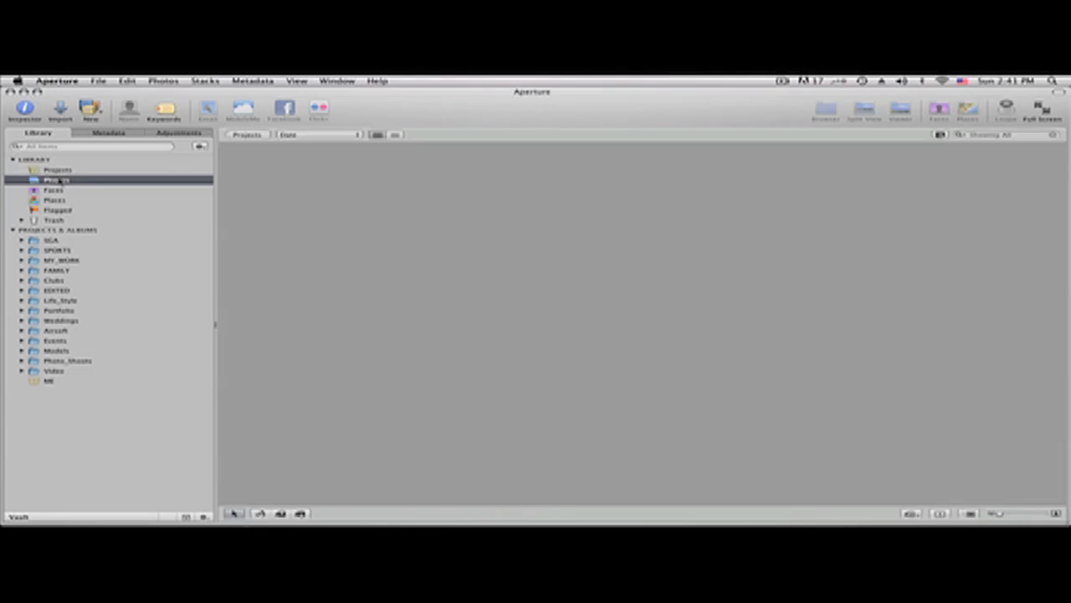
left_click(56, 179)
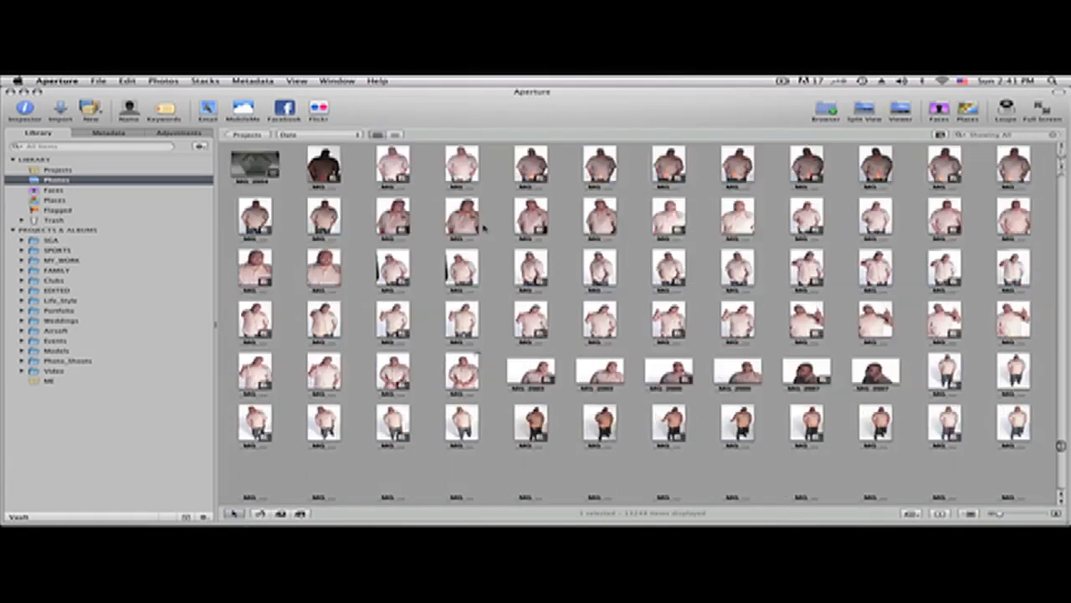
scroll("down", 3)
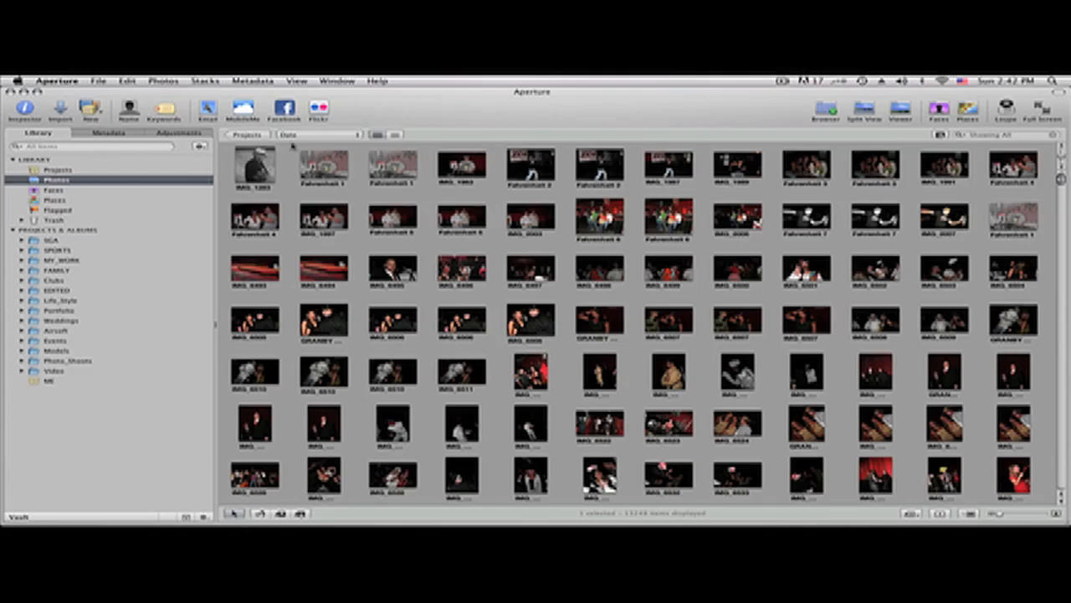
scroll("down", 3)
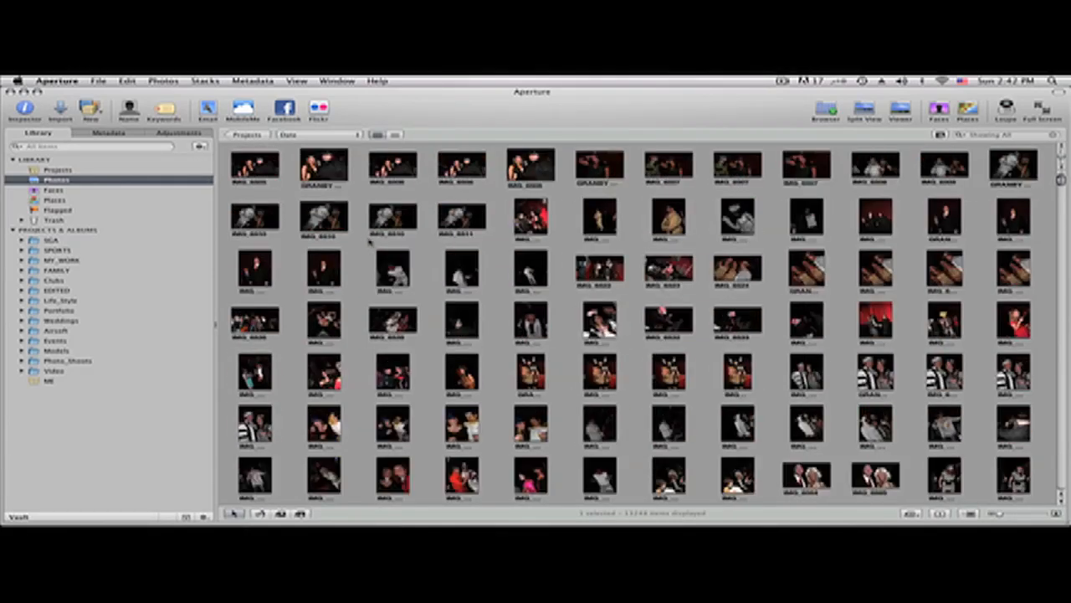
scroll("down", 3)
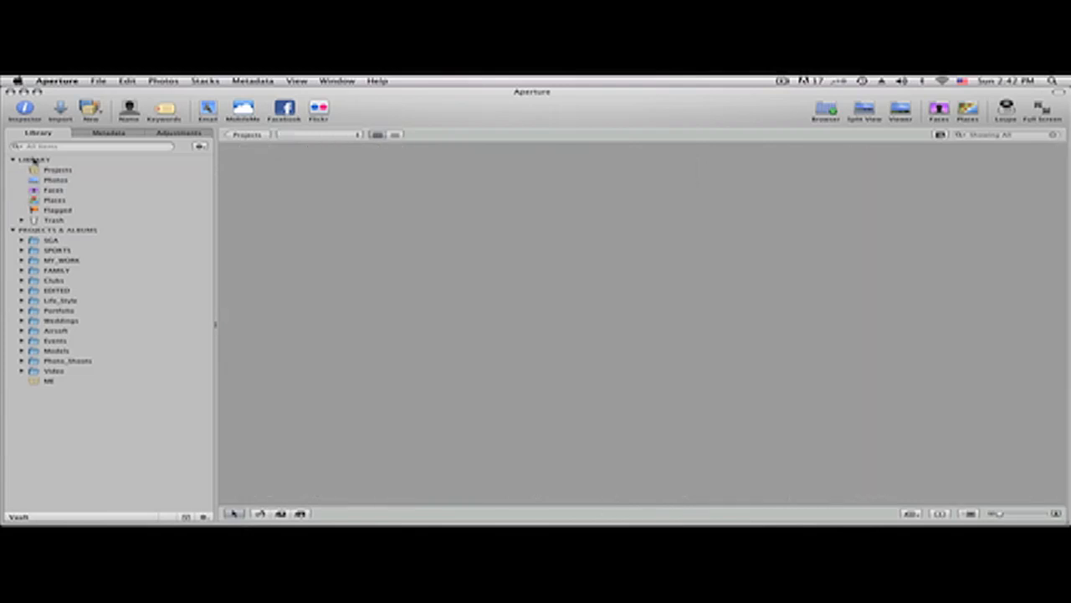
- Collapse the Library section, expand the Models album, and select a photo in a shoot
left_click(10, 160)
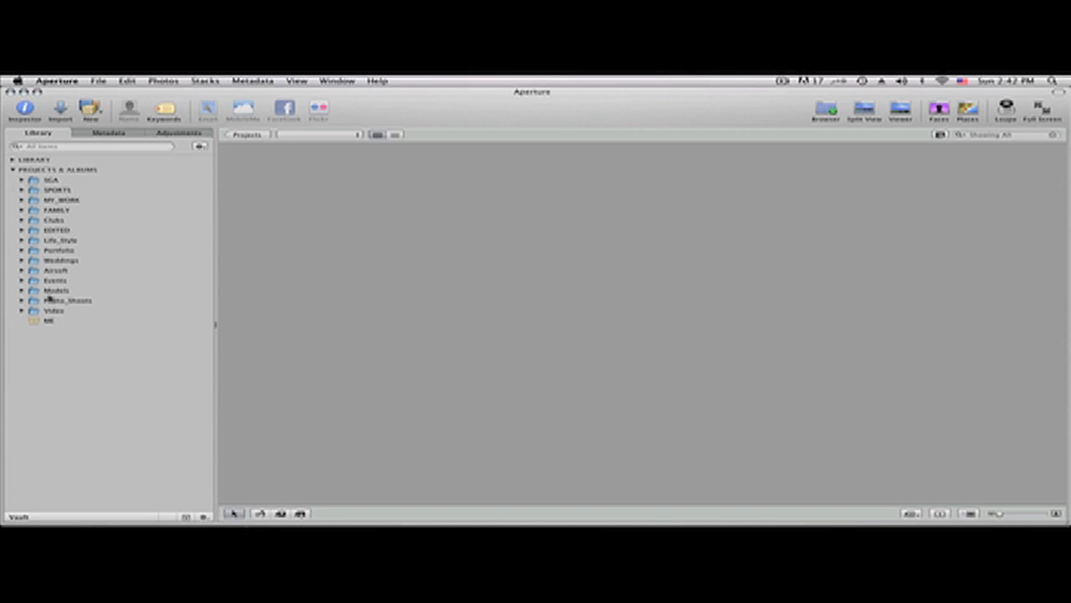
left_click(56, 290)
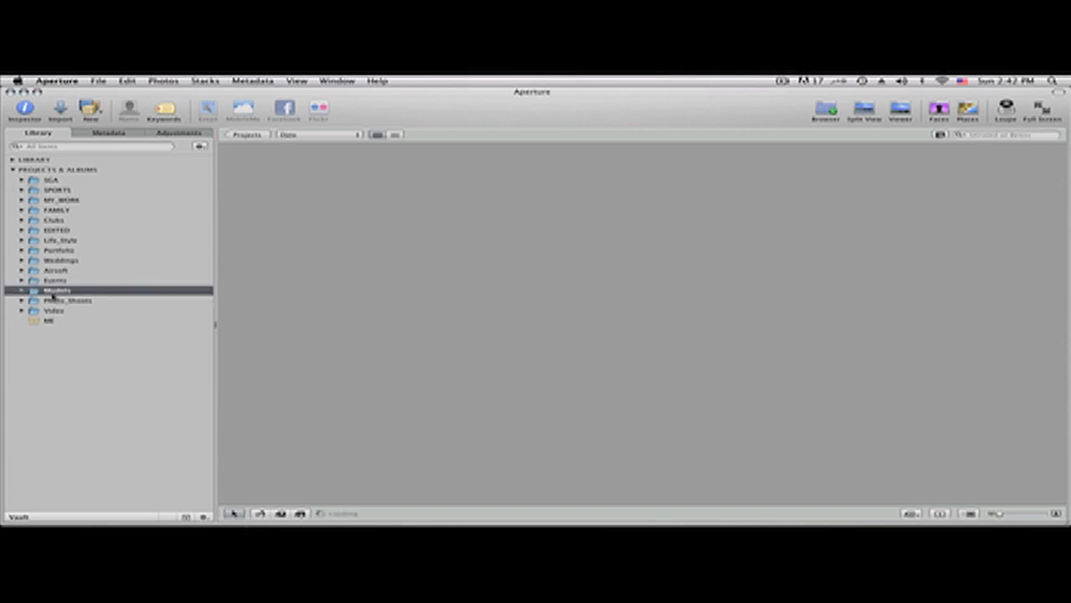
left_click(57, 290)
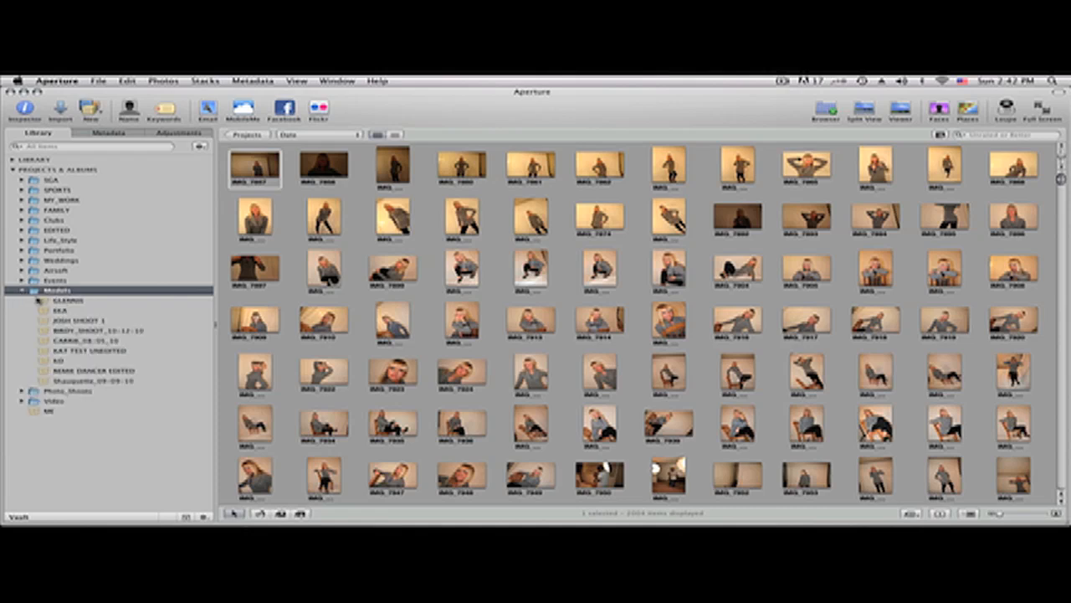
left_click(92, 380)
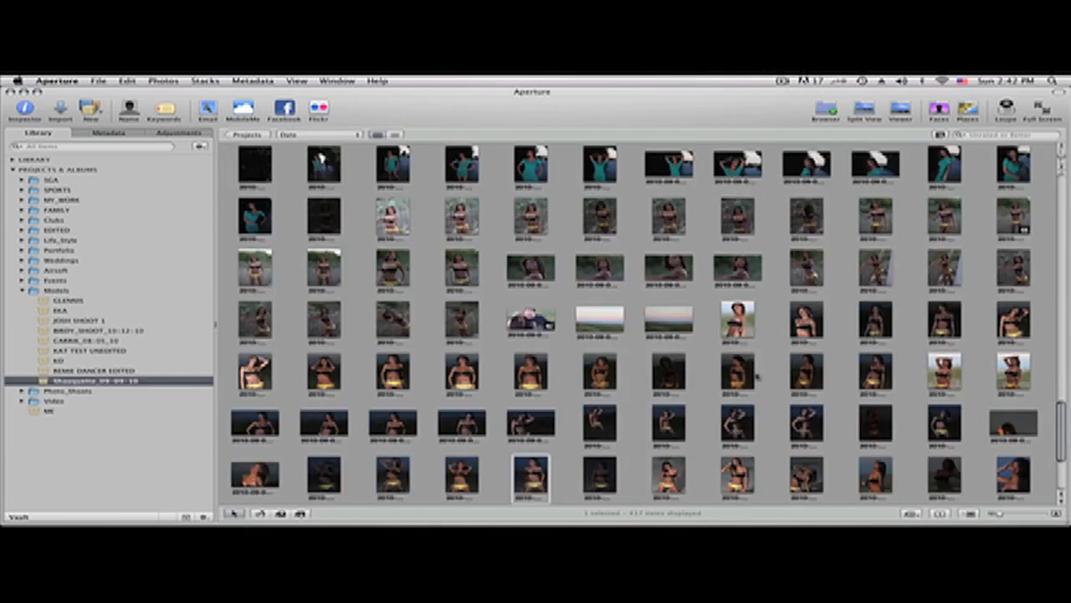
mouse_move(341, 272)
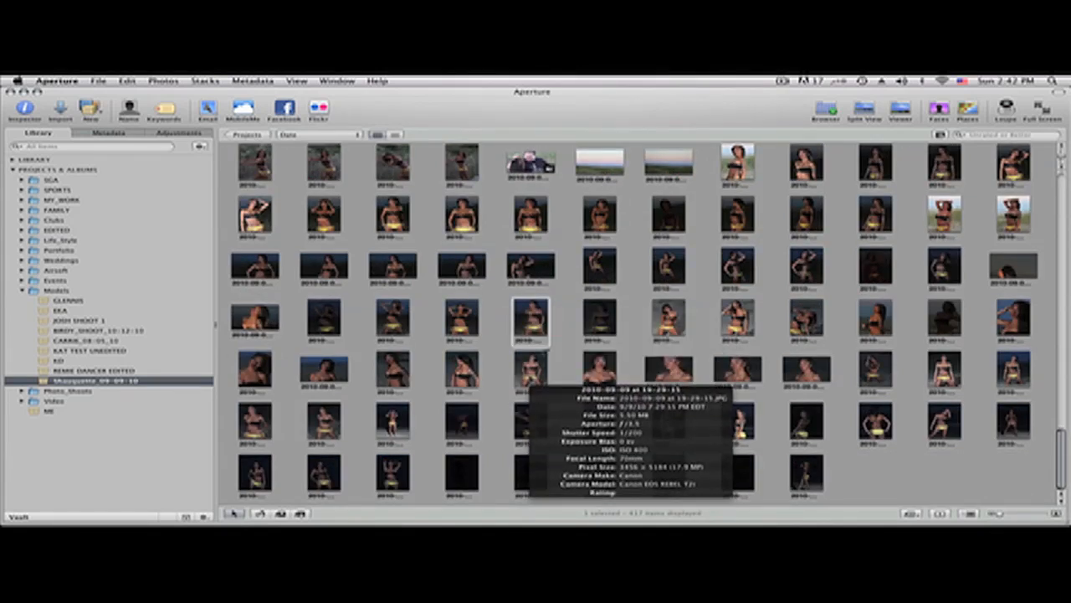
- Open the beach model photo full-size in the Viewer beside the adjustments panel
double_click(529, 323)
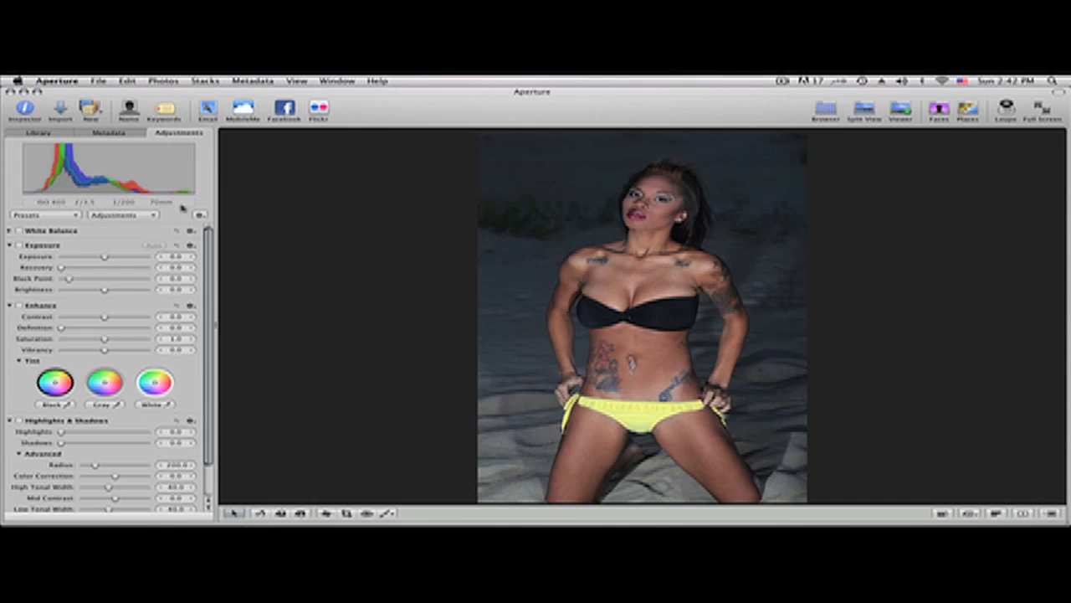
mouse_move(46, 261)
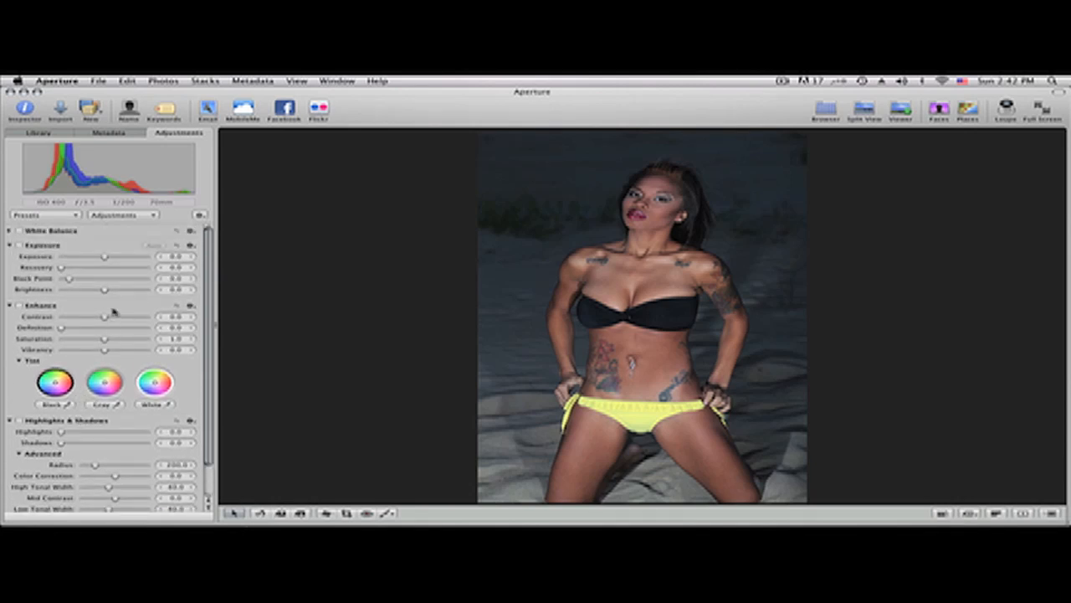
mouse_move(100, 300)
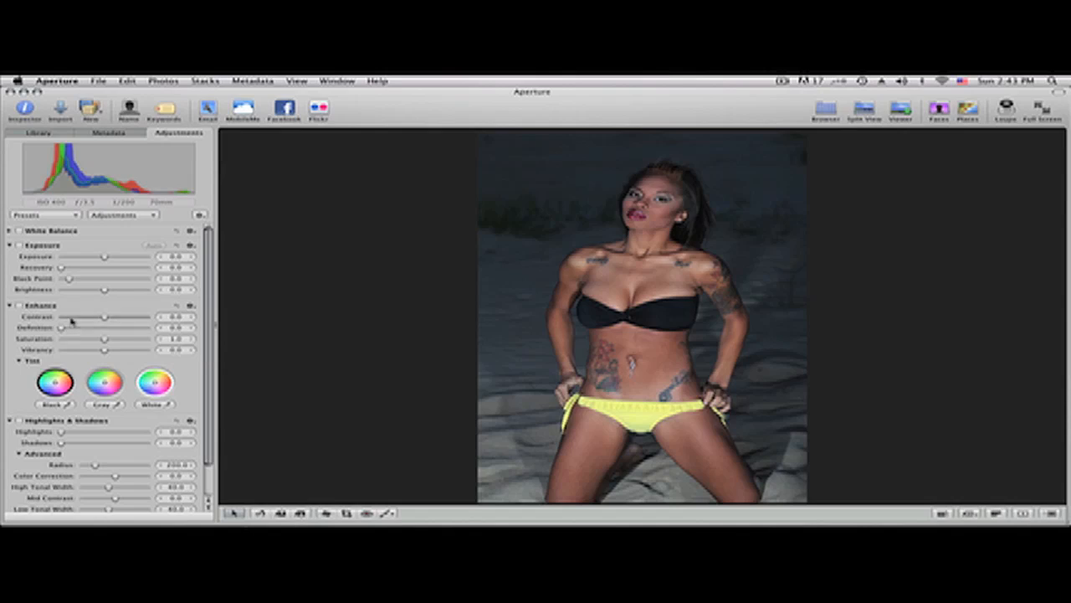
mouse_move(86, 327)
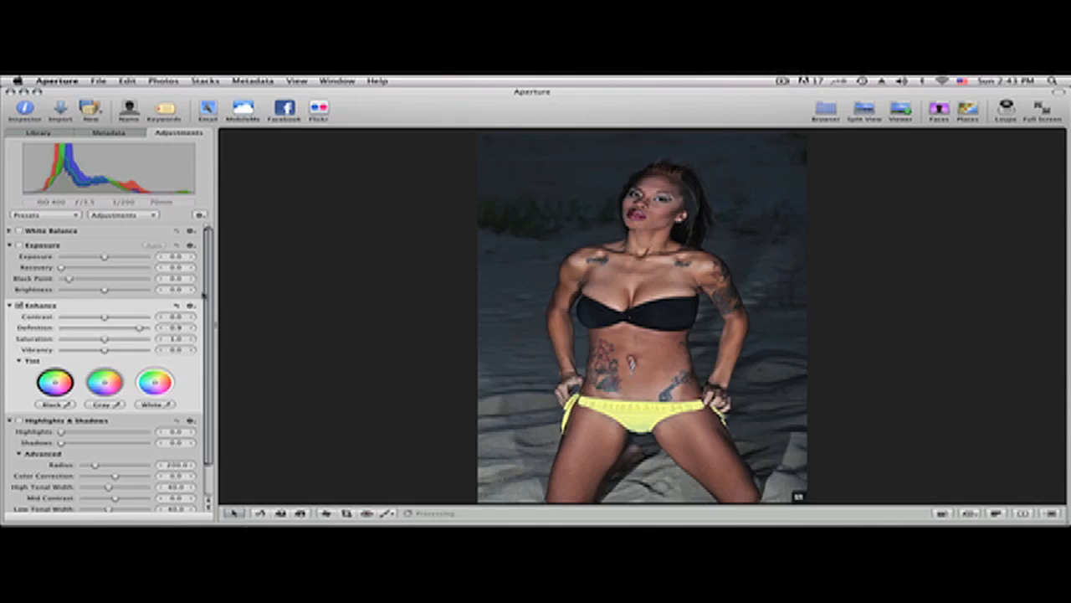
- Set Enhance Definition to about 0.03 and Exposure Brightness to about 0.02
left_click_drag(105, 327, 80, 327)
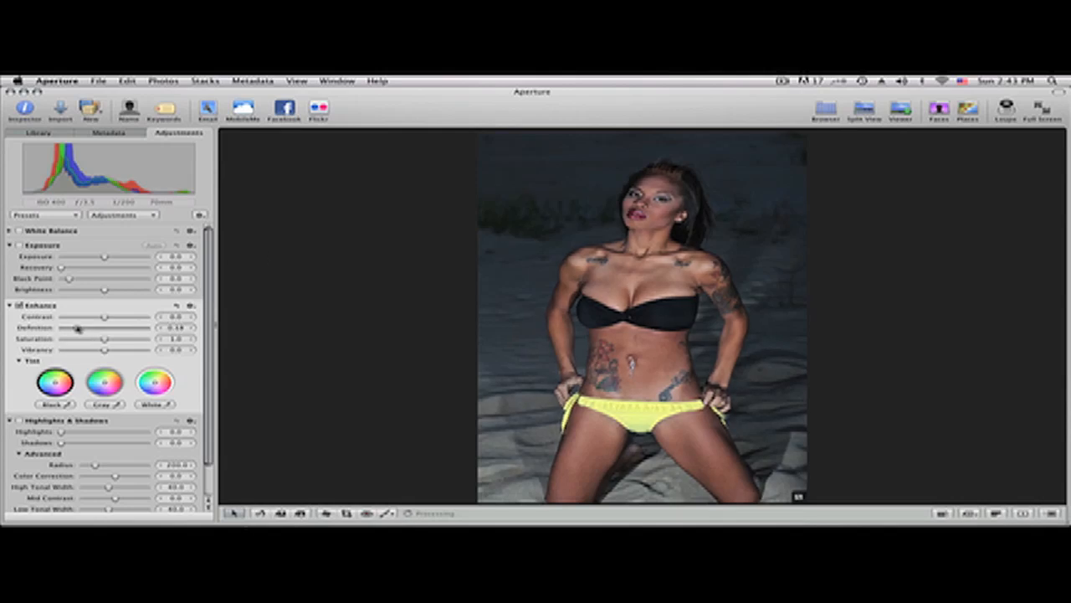
left_click_drag(77, 328, 65, 327)
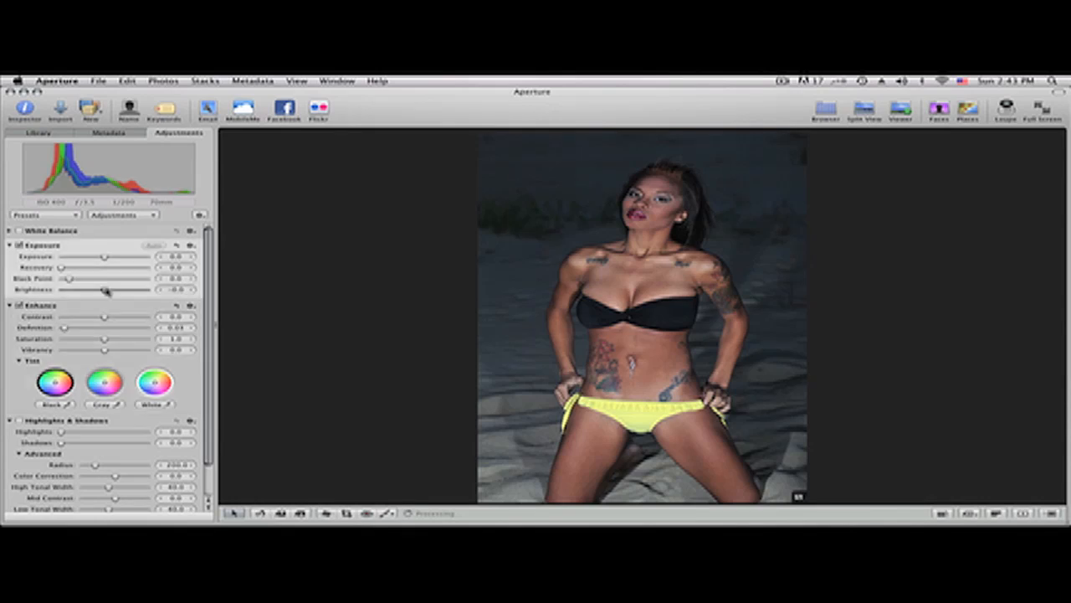
left_click_drag(107, 290, 90, 290)
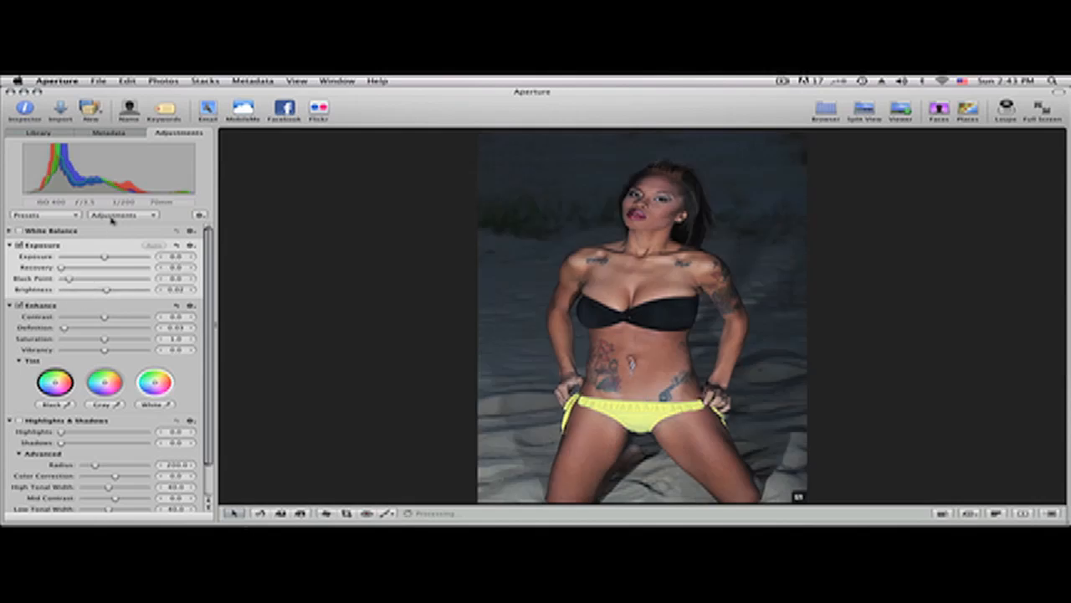
left_click(123, 214)
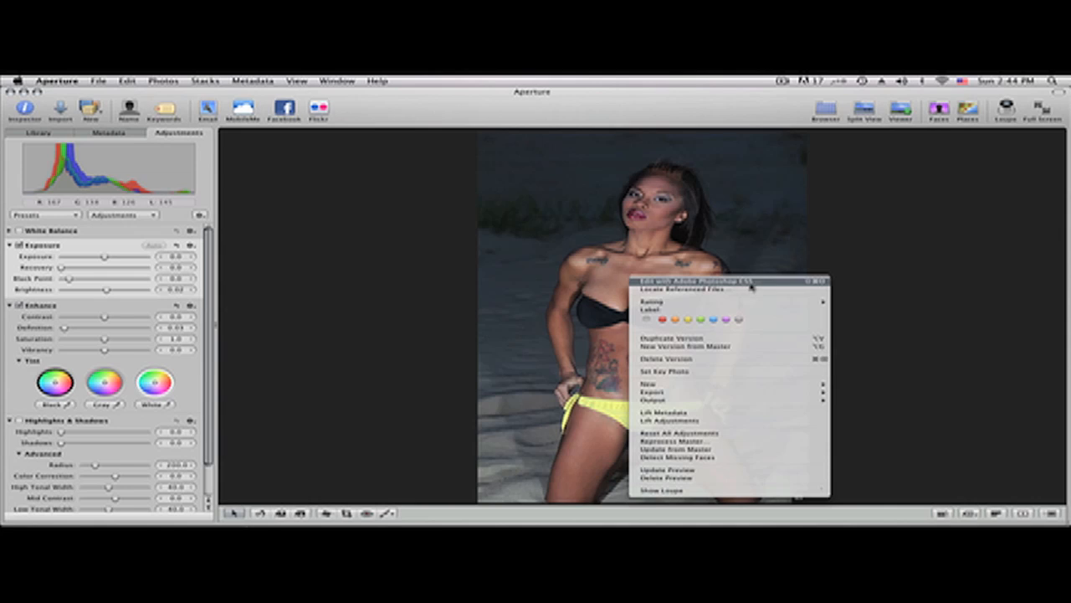
mouse_move(396, 281)
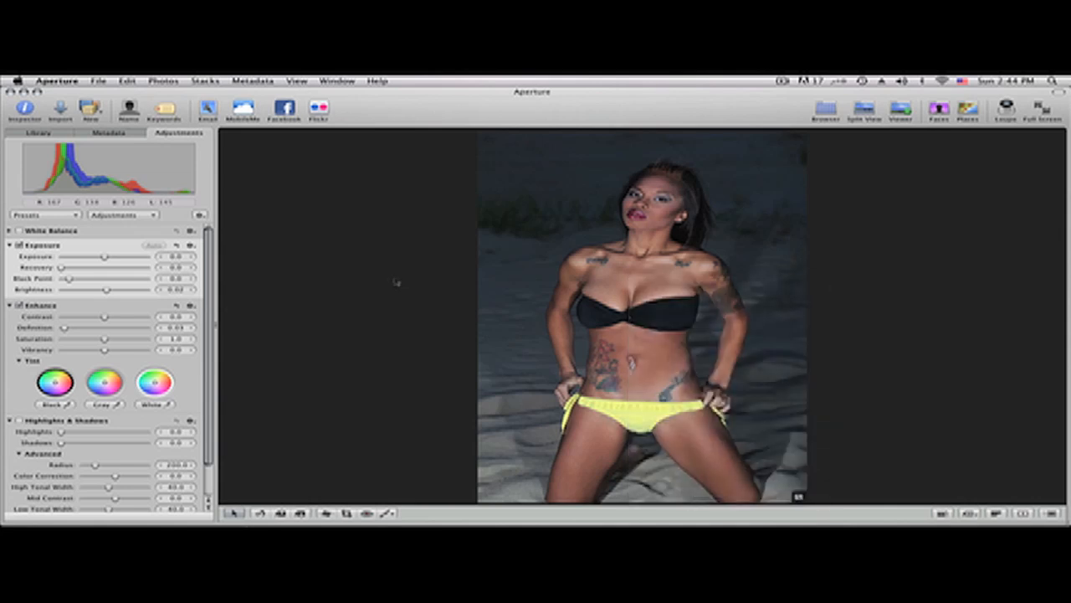
left_click(56, 81)
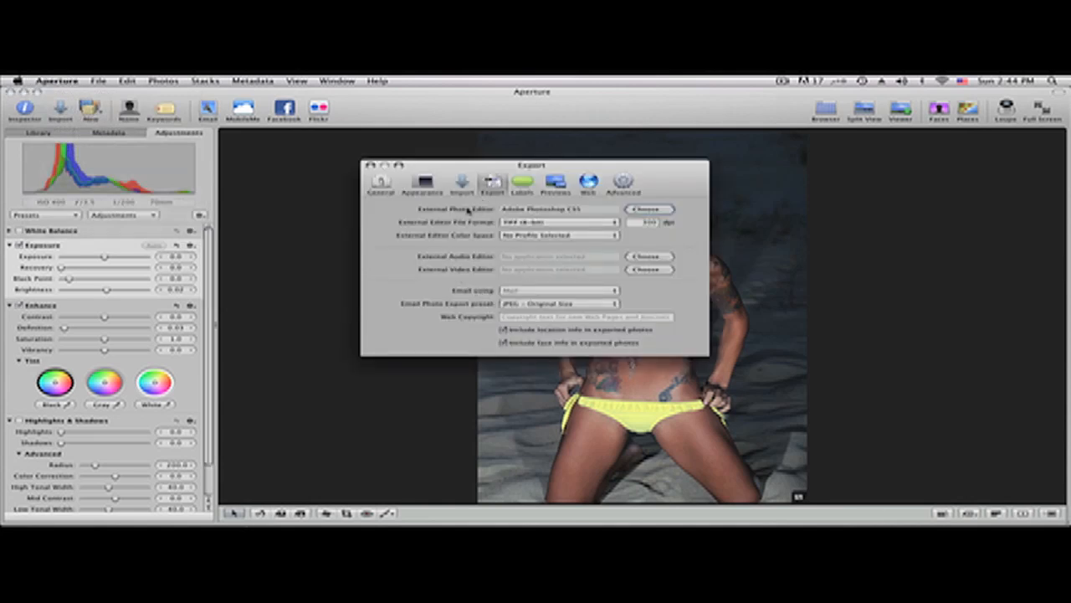
mouse_move(615, 219)
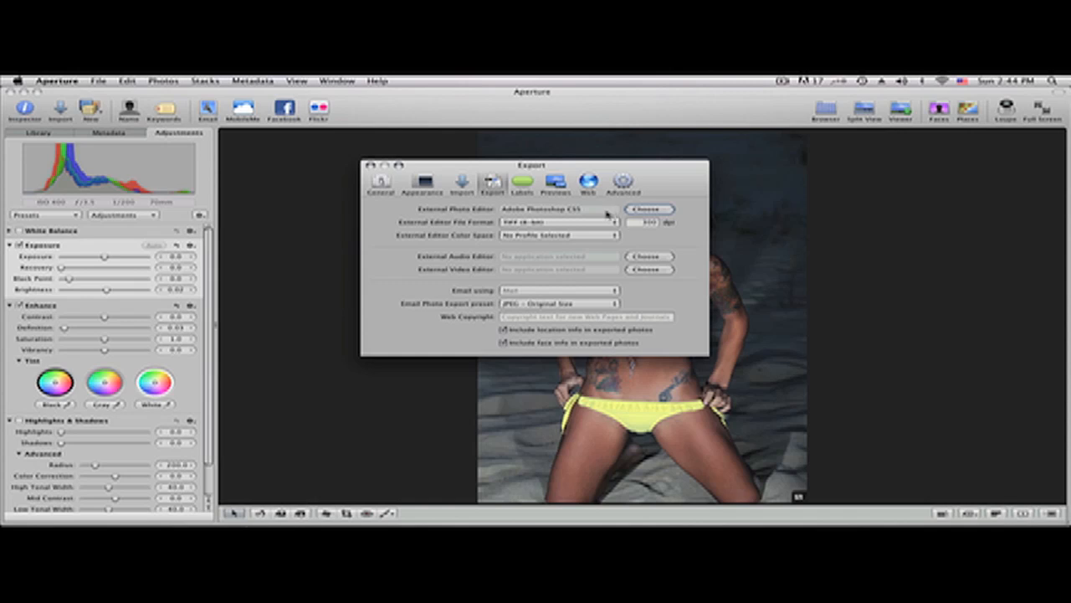
- Choose Adobe Photoshop CS5 as external editor with TIFF (8-bit), then view Labels settings
left_click(647, 209)
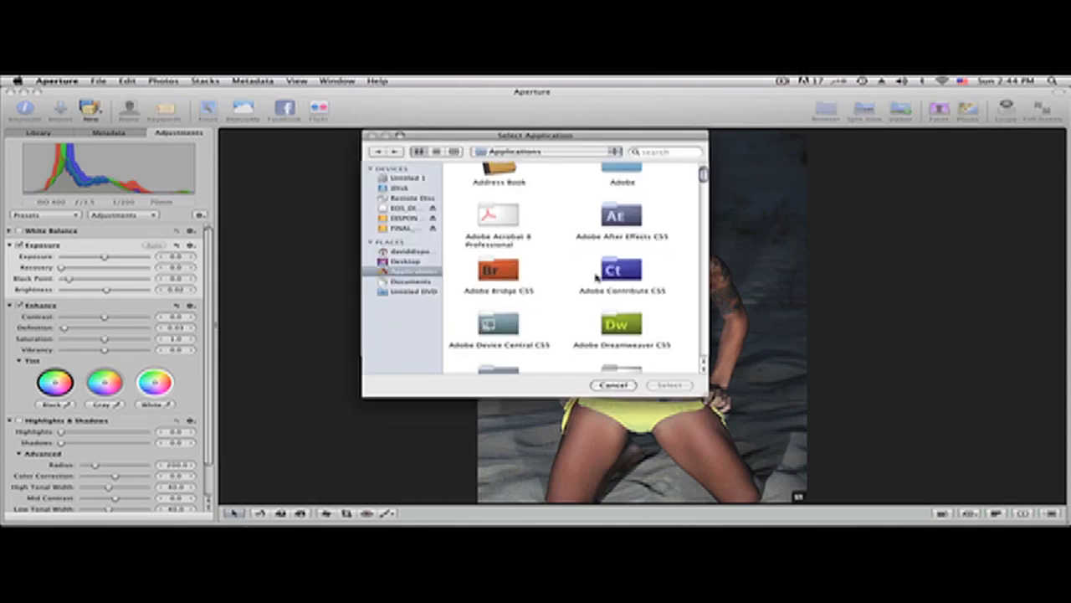
scroll("down", 3)
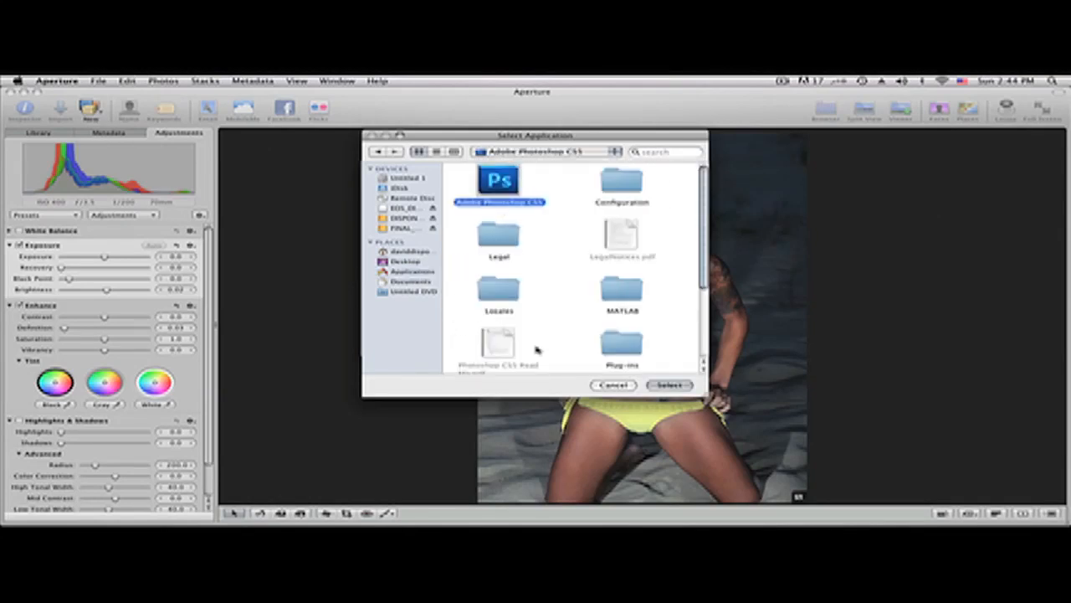
left_click(668, 385)
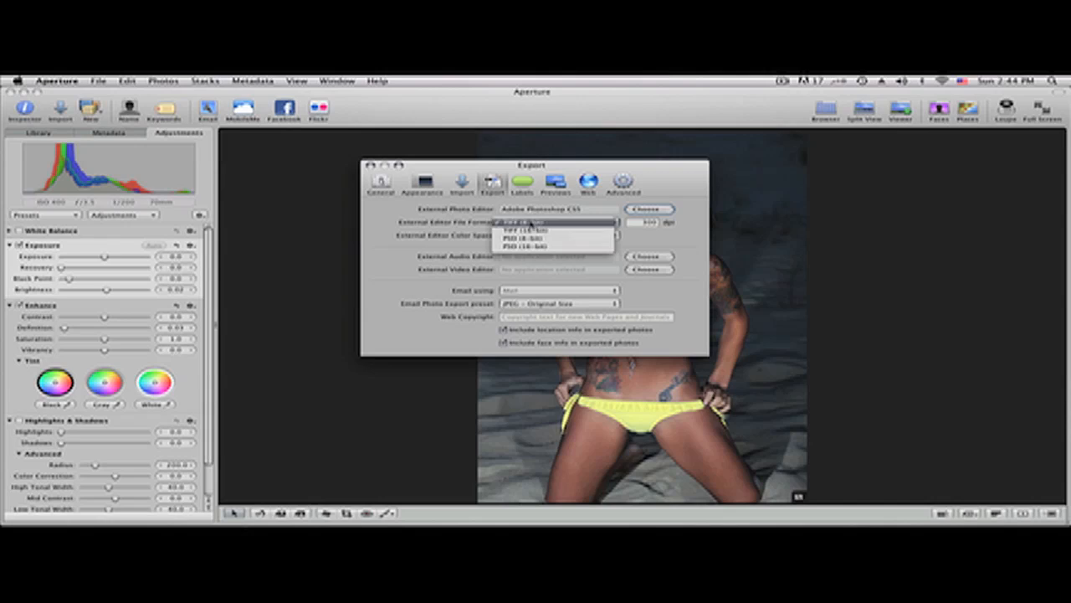
left_click(527, 230)
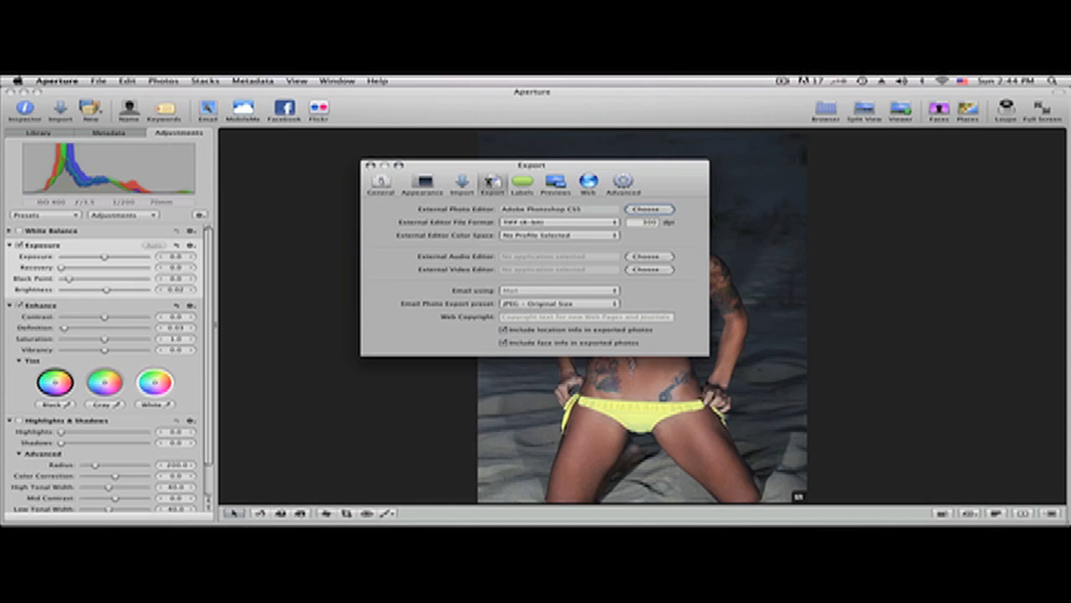
left_click(623, 182)
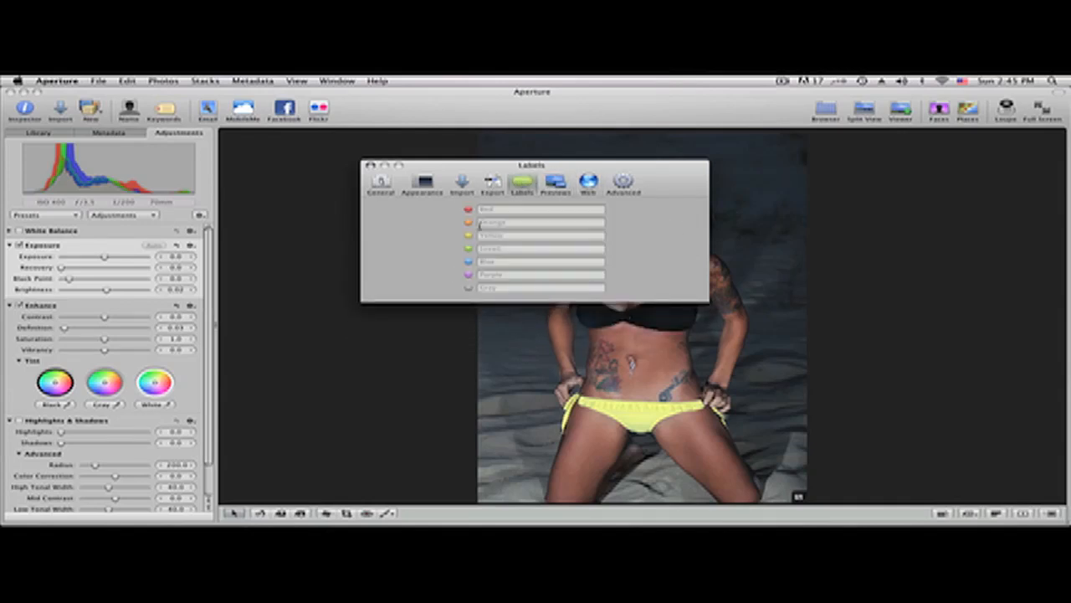
- Choose Final Cut Pro as the external video editor and close Preferences
left_click(492, 183)
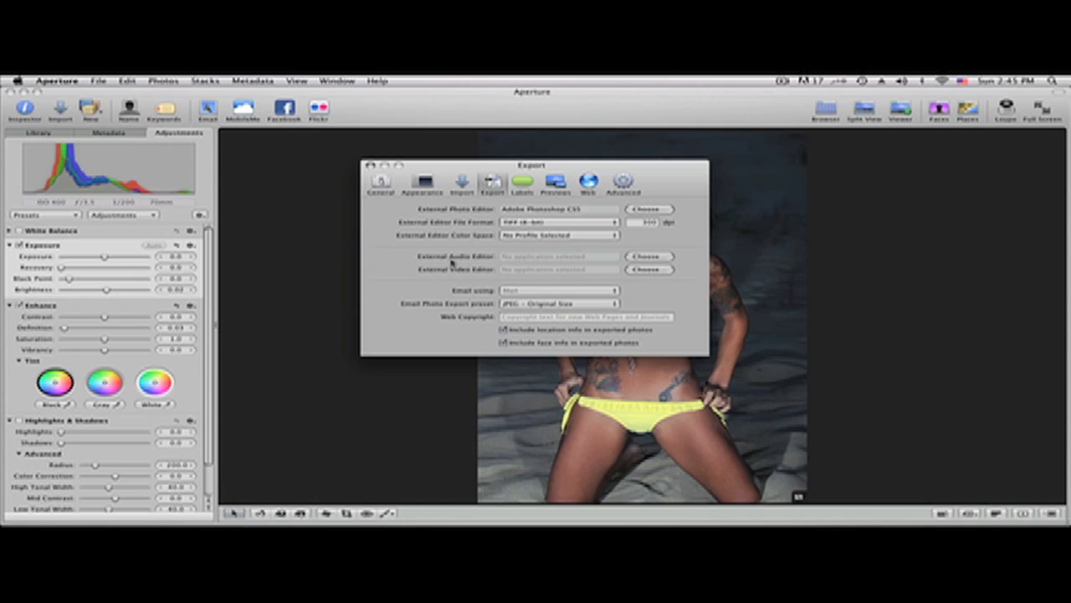
left_click(647, 269)
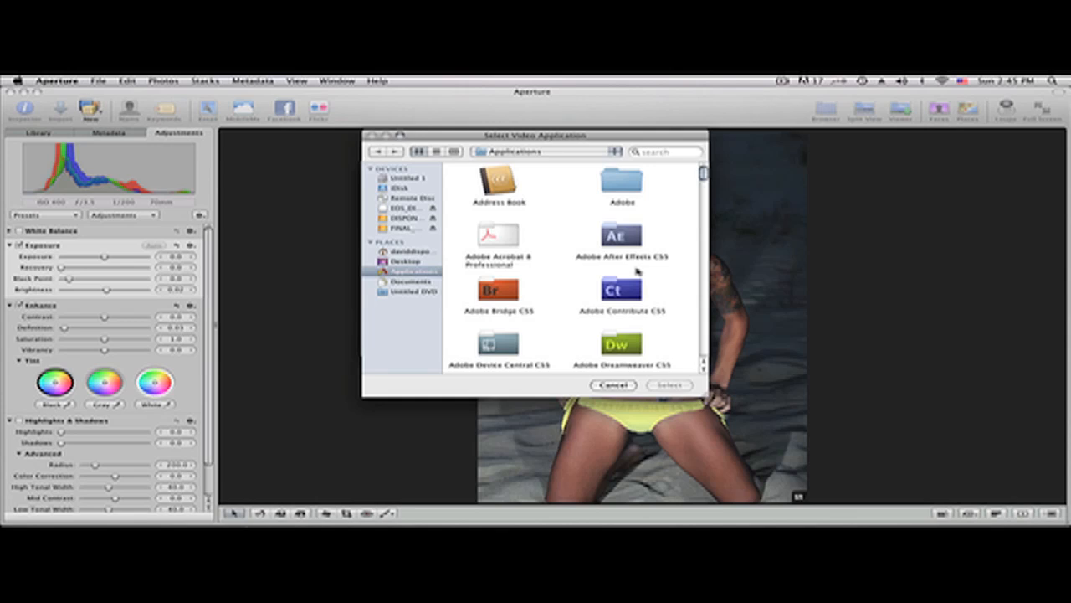
scroll("down", 3)
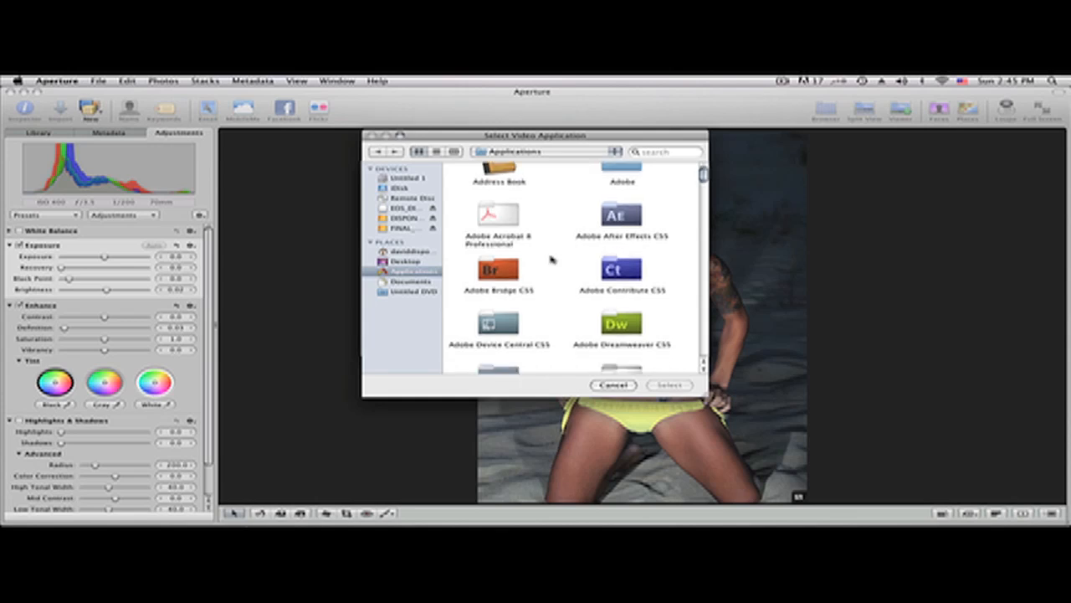
scroll("down", 3)
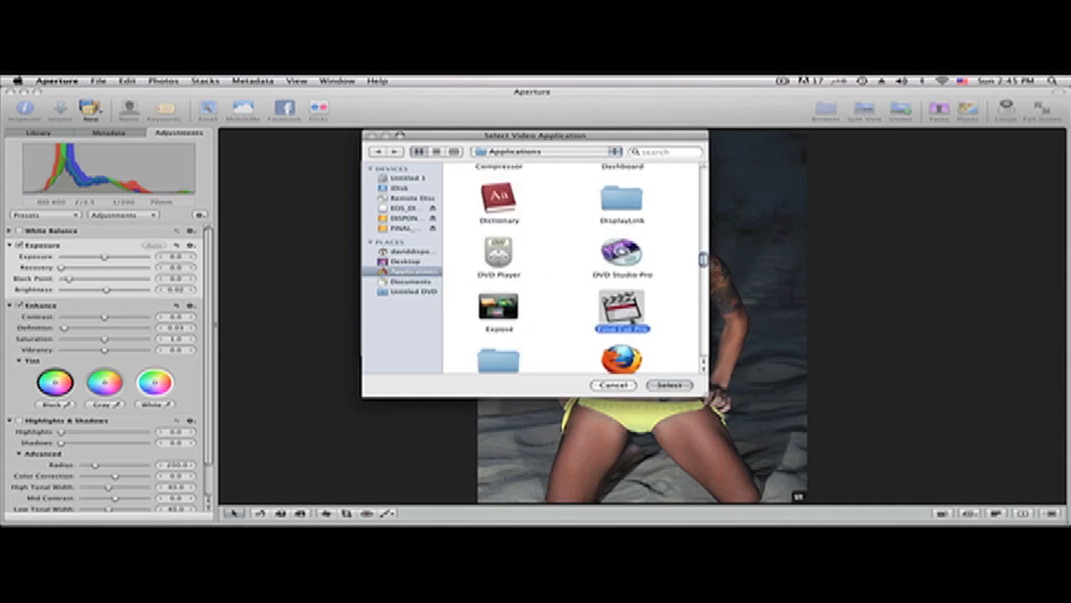
left_click(669, 385)
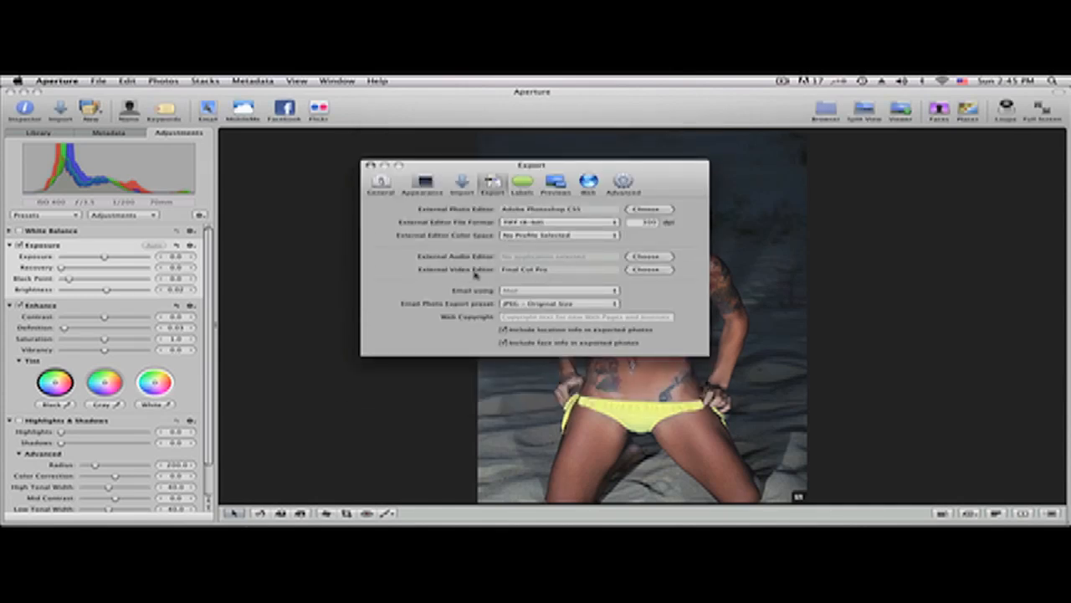
mouse_move(611, 276)
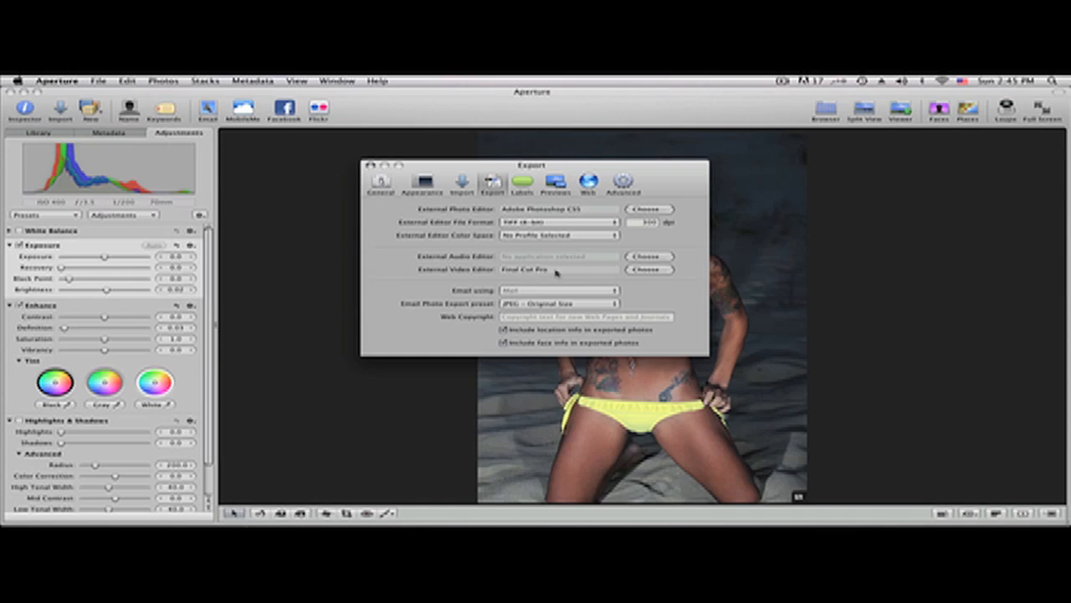
left_click(369, 165)
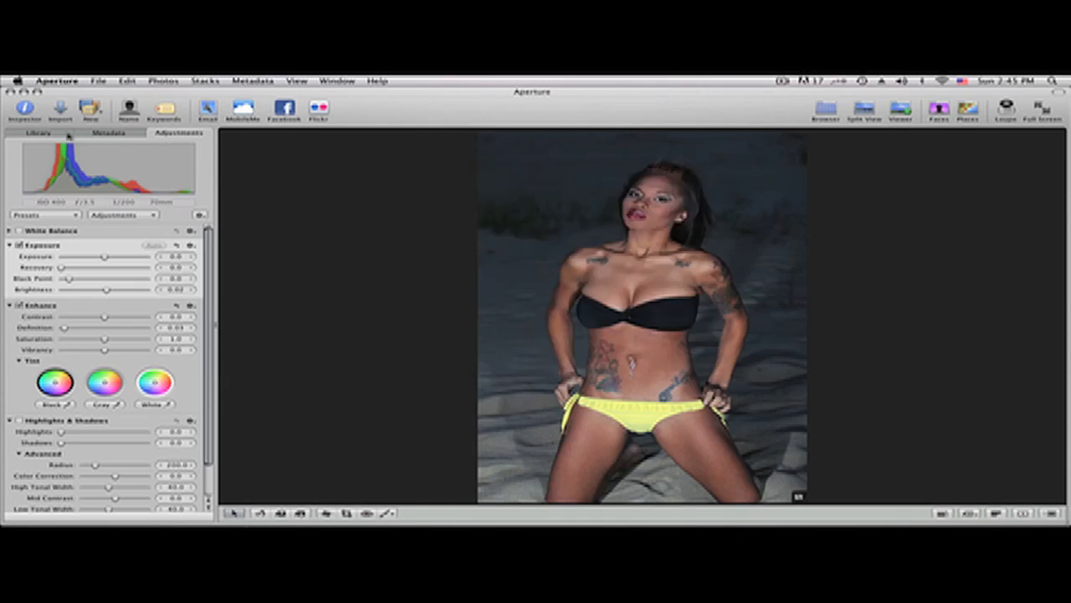
- Open the VIDEO clip from the Video folder and show its Edit with Final Cut Pro action
left_click(38, 132)
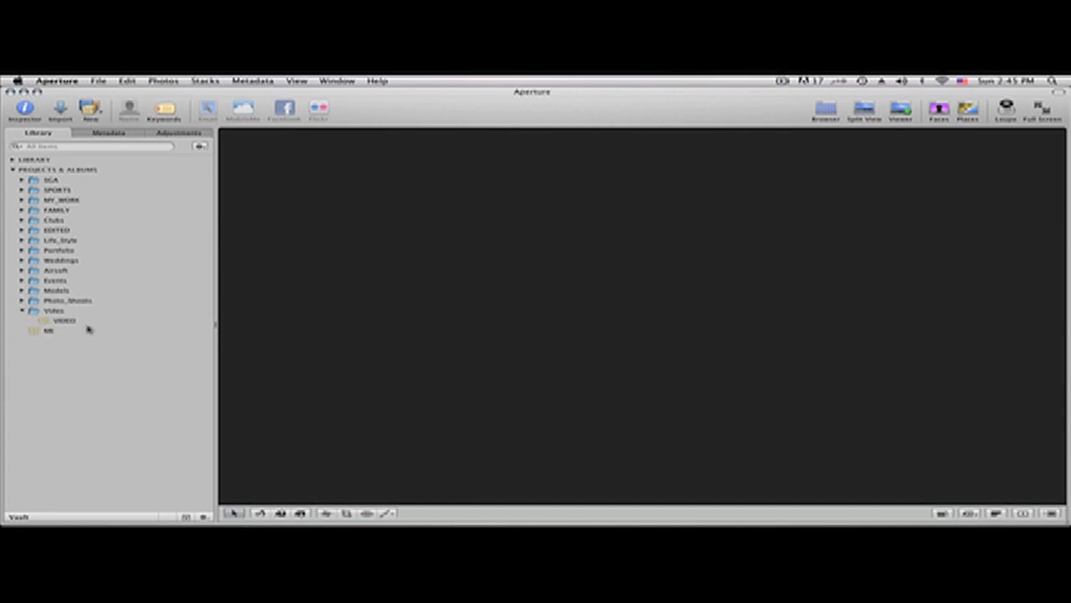
left_click(65, 319)
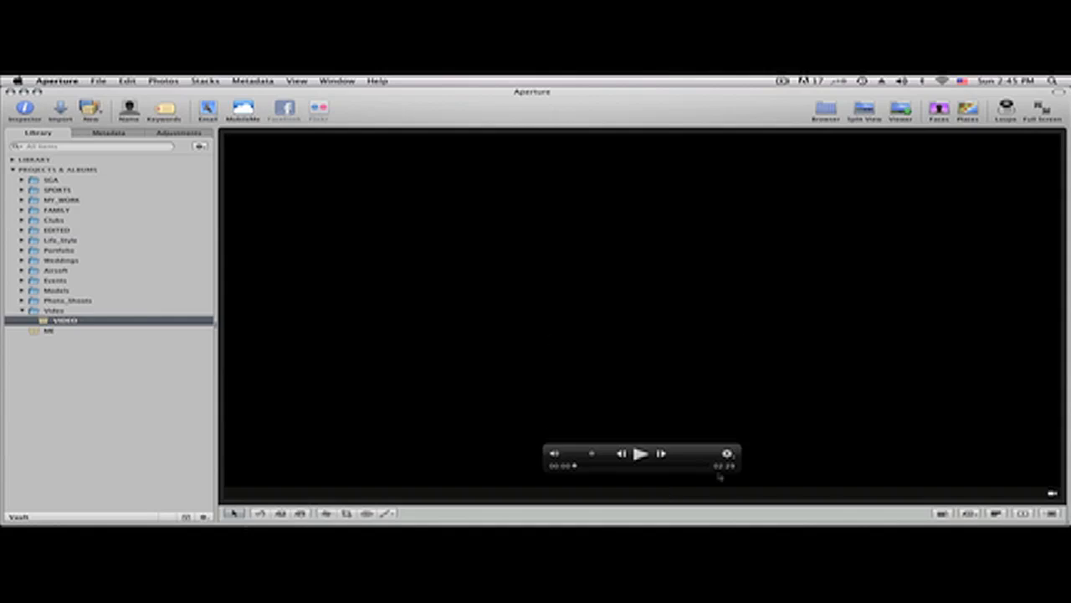
right_click(640, 454)
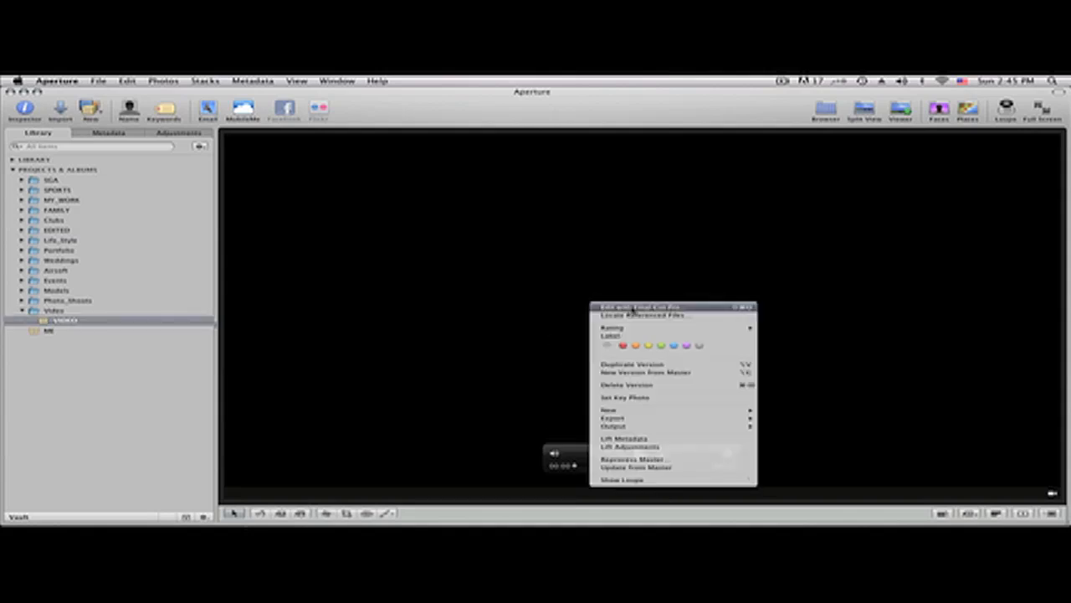